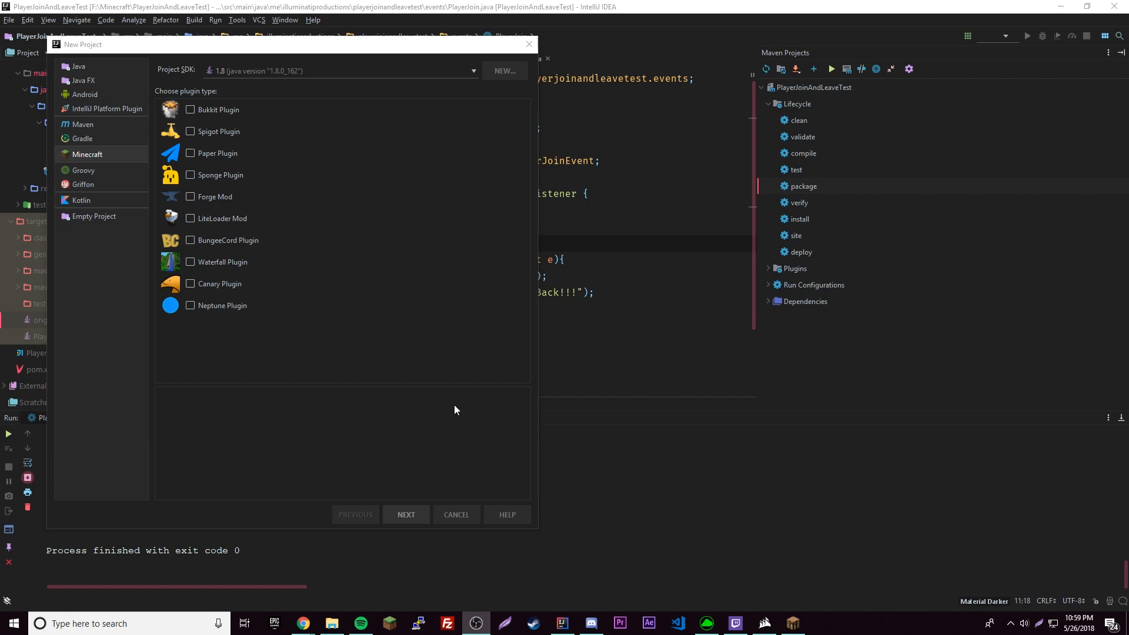
mouse_move(266, 73)
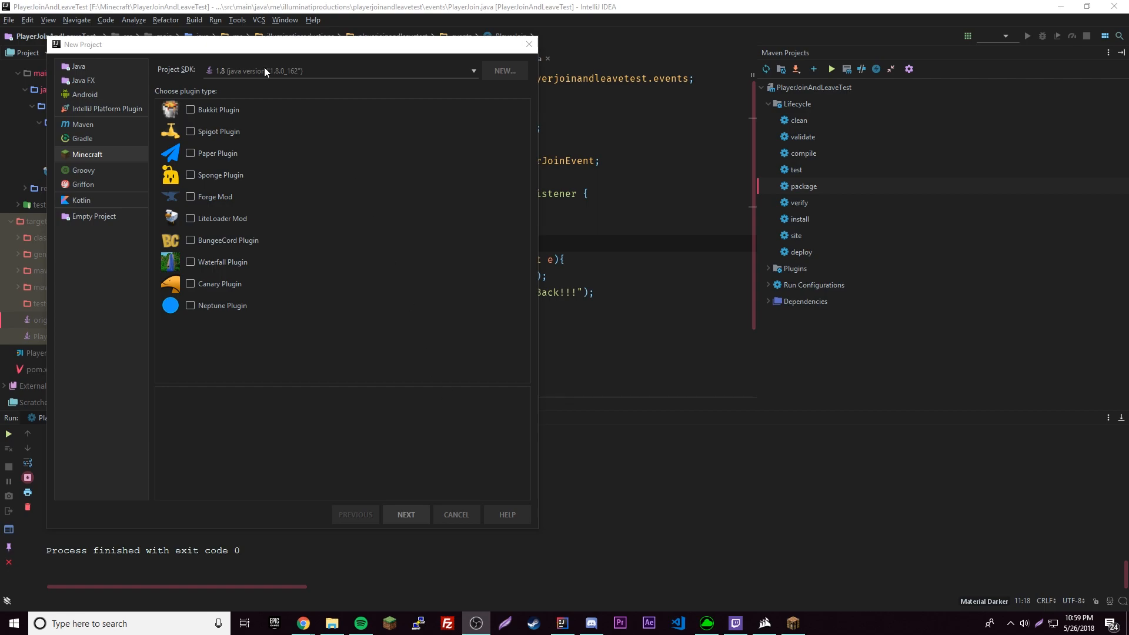
Choose the Spigot Plugin type and enter ArtifactId PlayerJoinLeavePlugin with a me.il... GroupId.
left_click(190, 130)
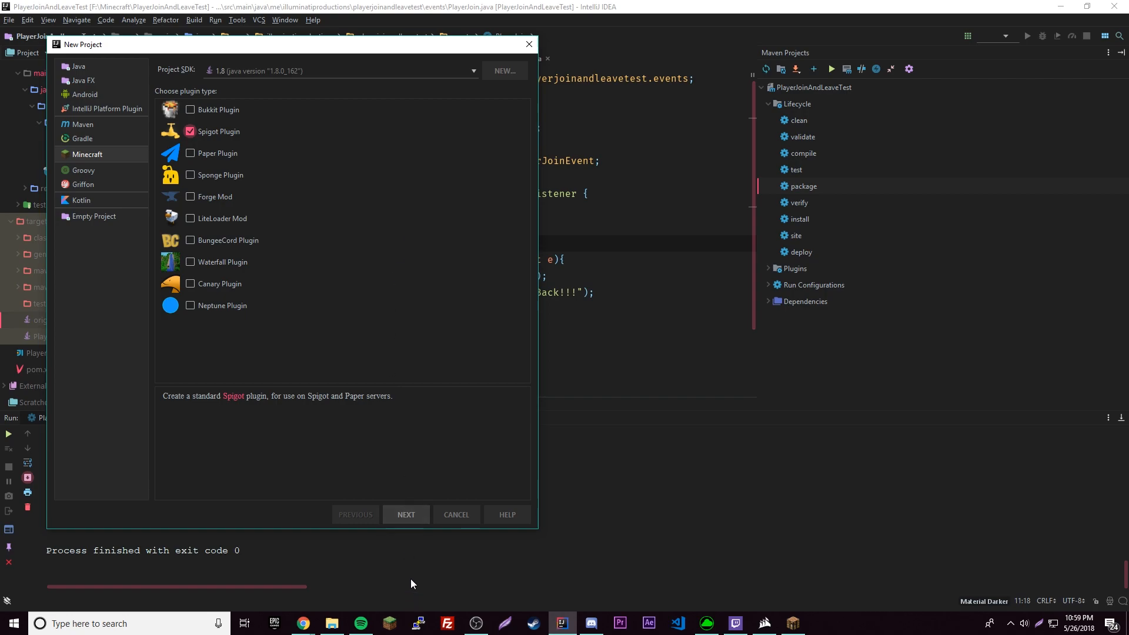
left_click(405, 514)
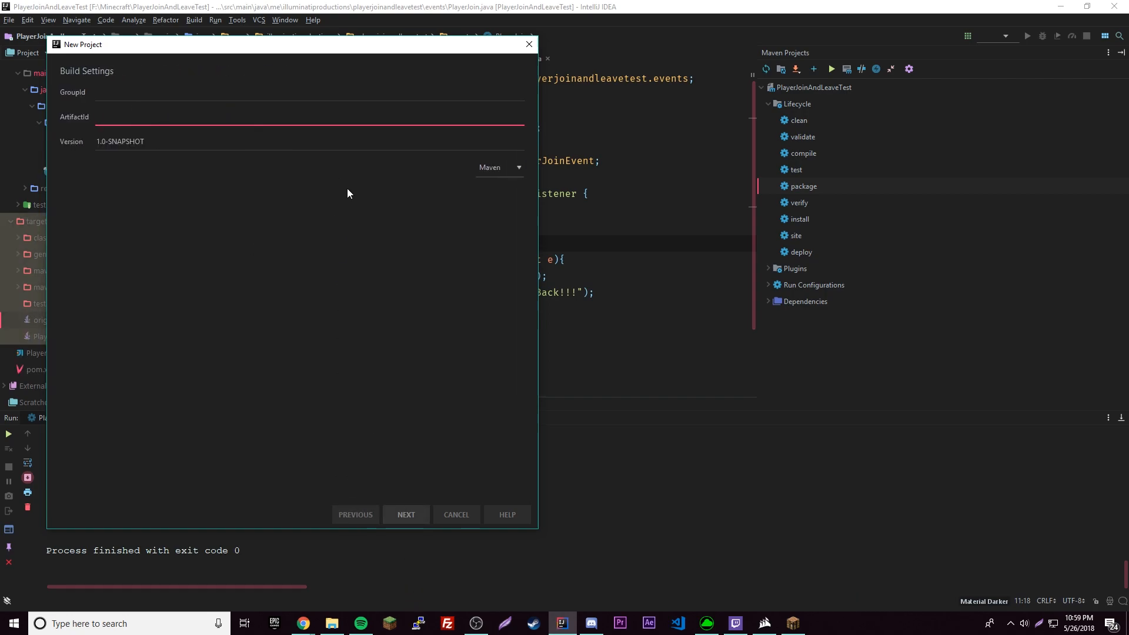
type("PlayerJoinLeavePlugin")
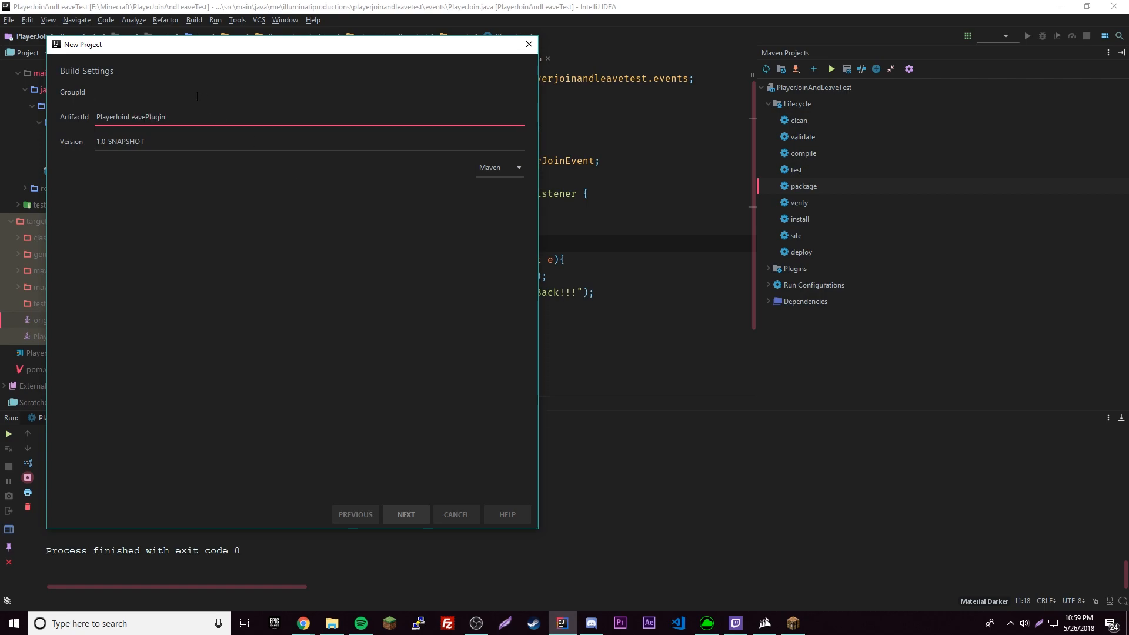
type("me.illuminatiprodu")
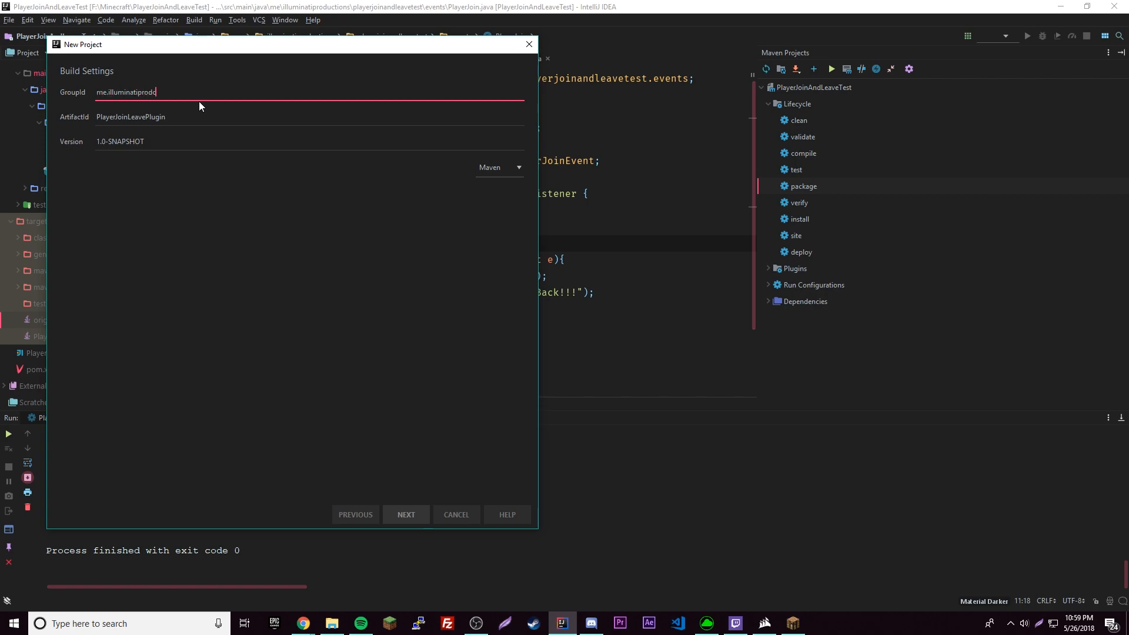
Describe the plugin as a message when the player joins or leaves the server.
left_click(406, 514)
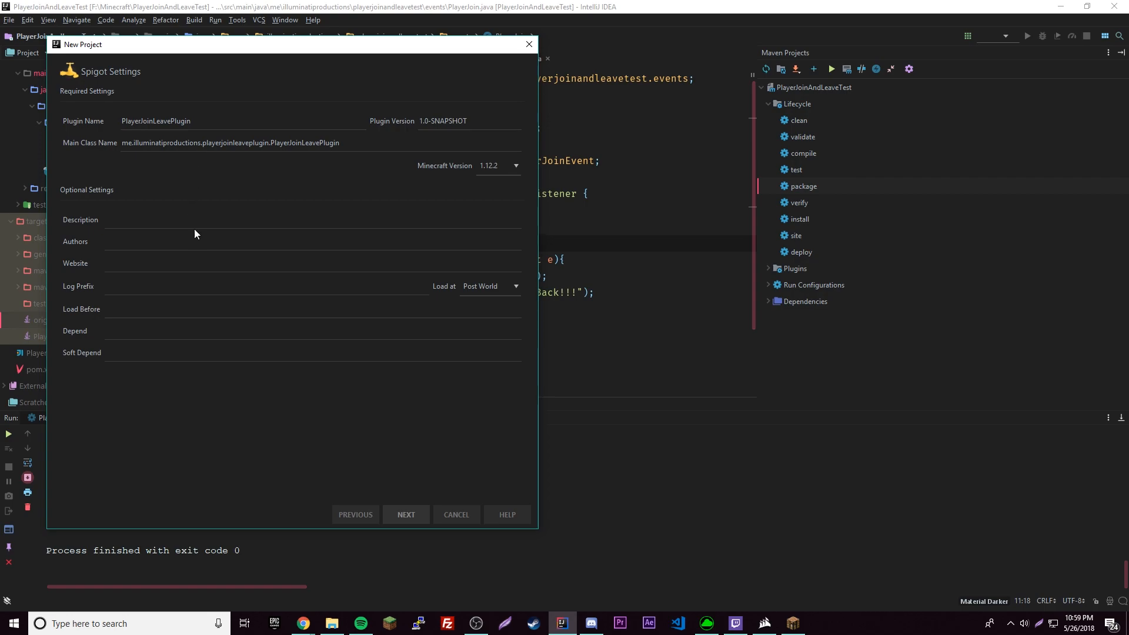
left_click(309, 219)
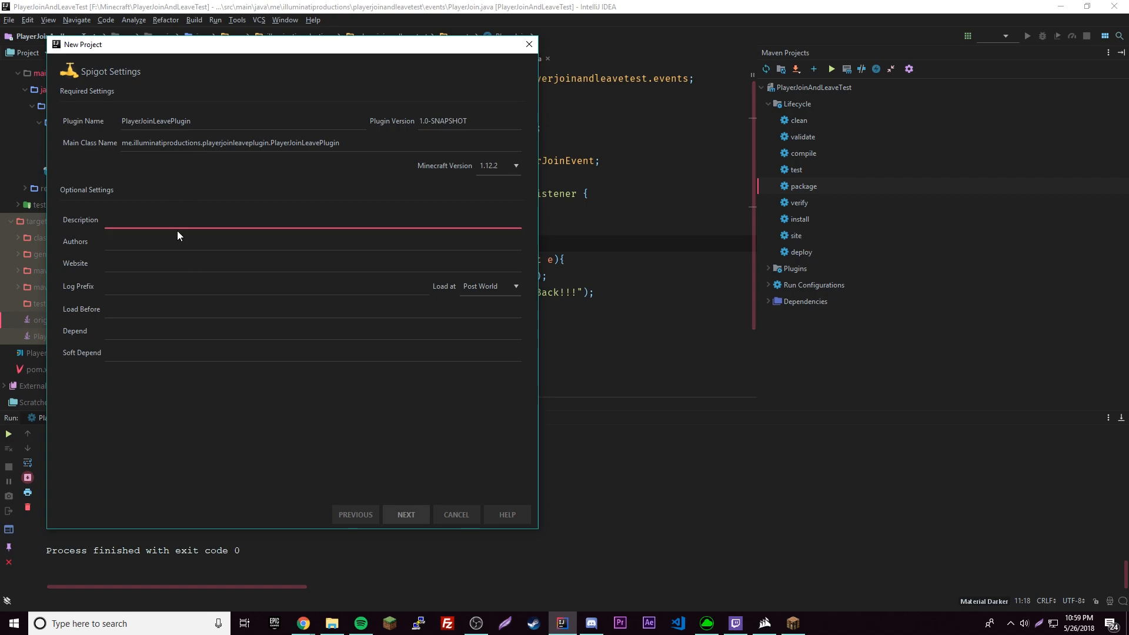
type("Message whe")
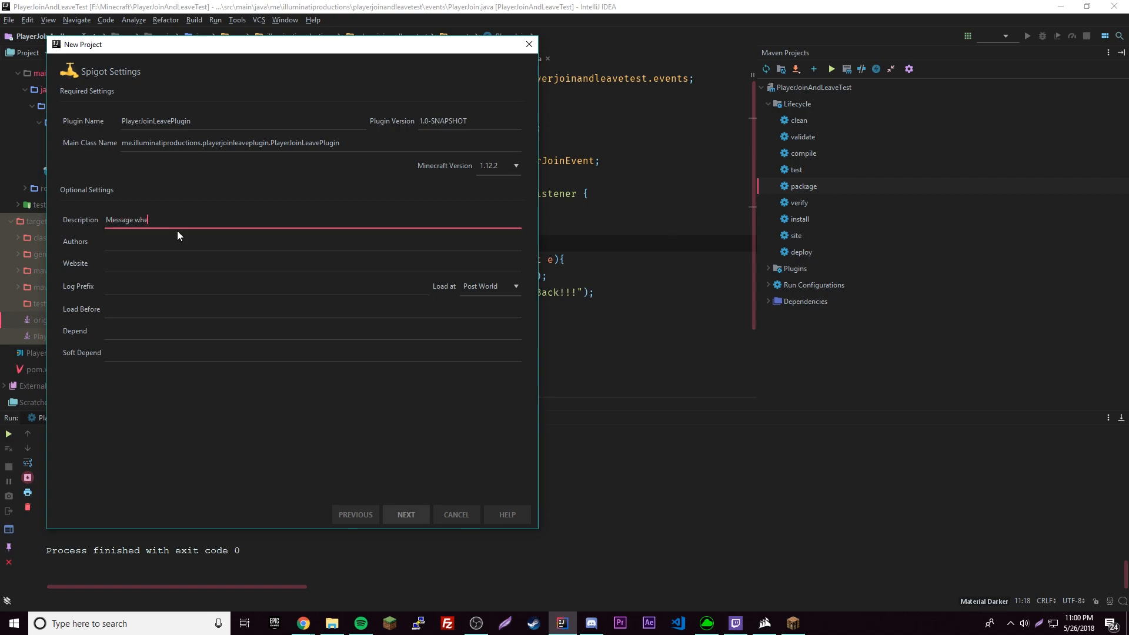
type("n the player joins")
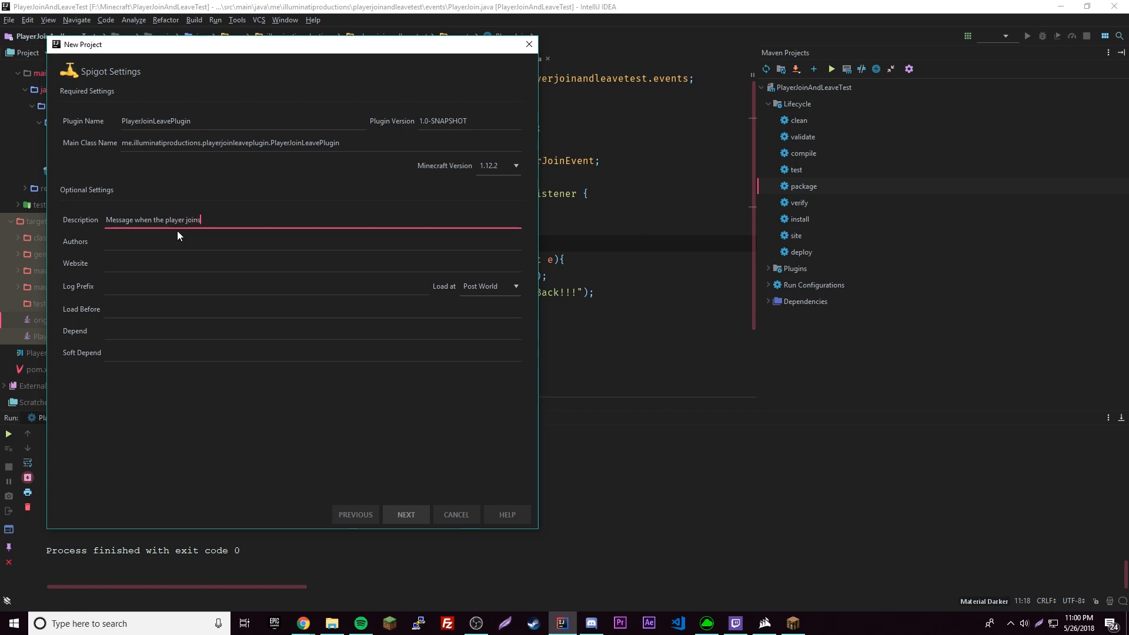
type("oft")
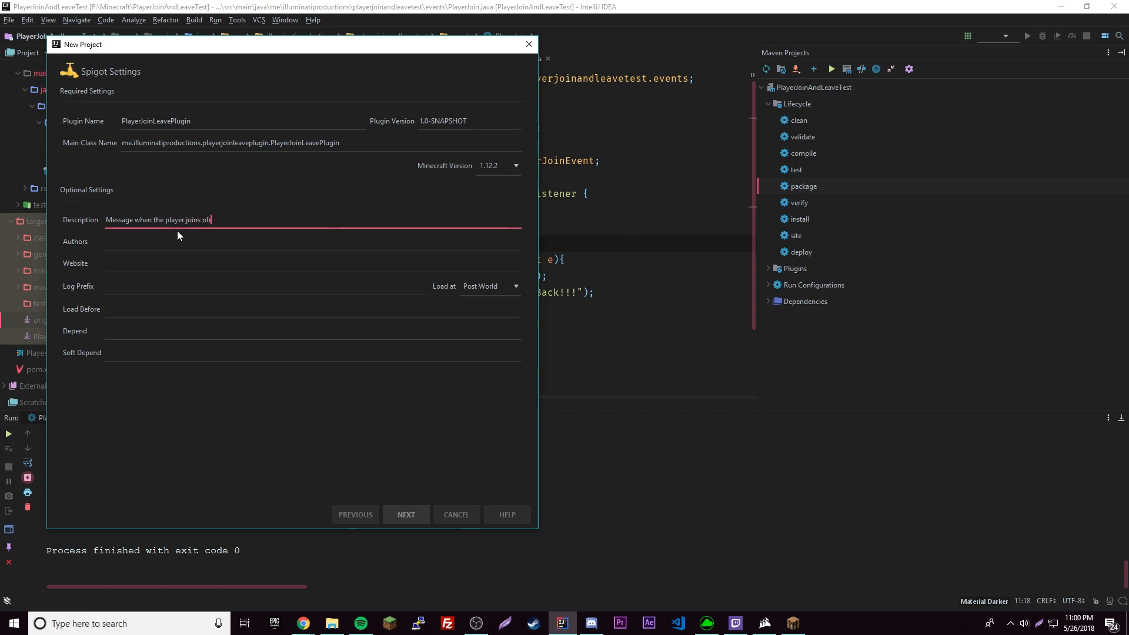
type("or leaves trhe server.")
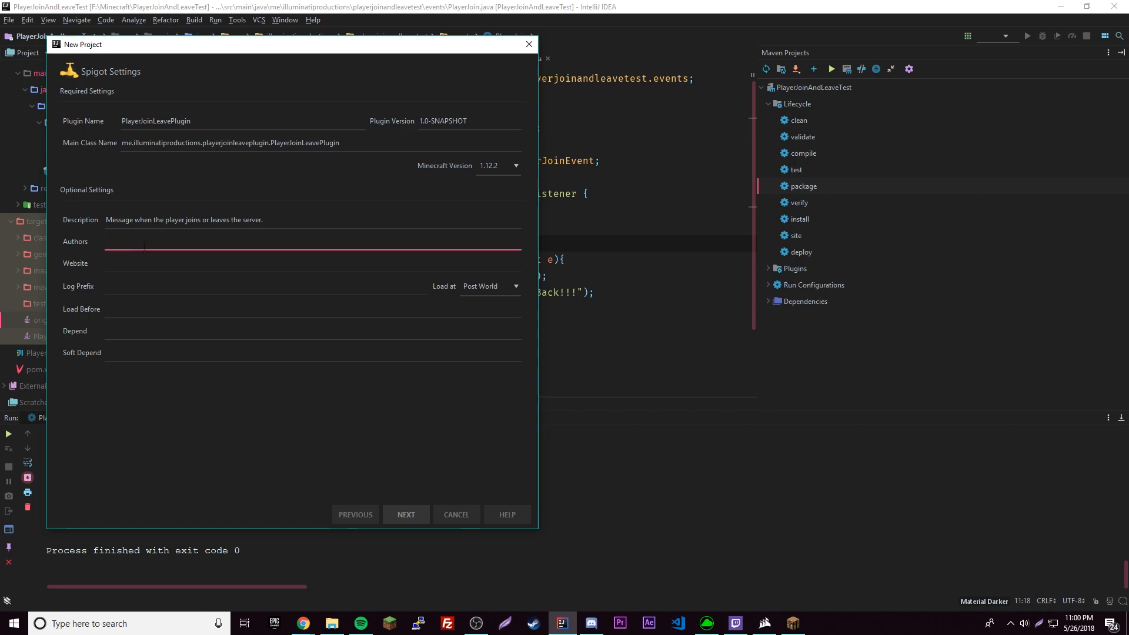
Set author Illuminati and a youtube.com/c/Illuminat... website for the plugin.
type("IlluminatiProductions")
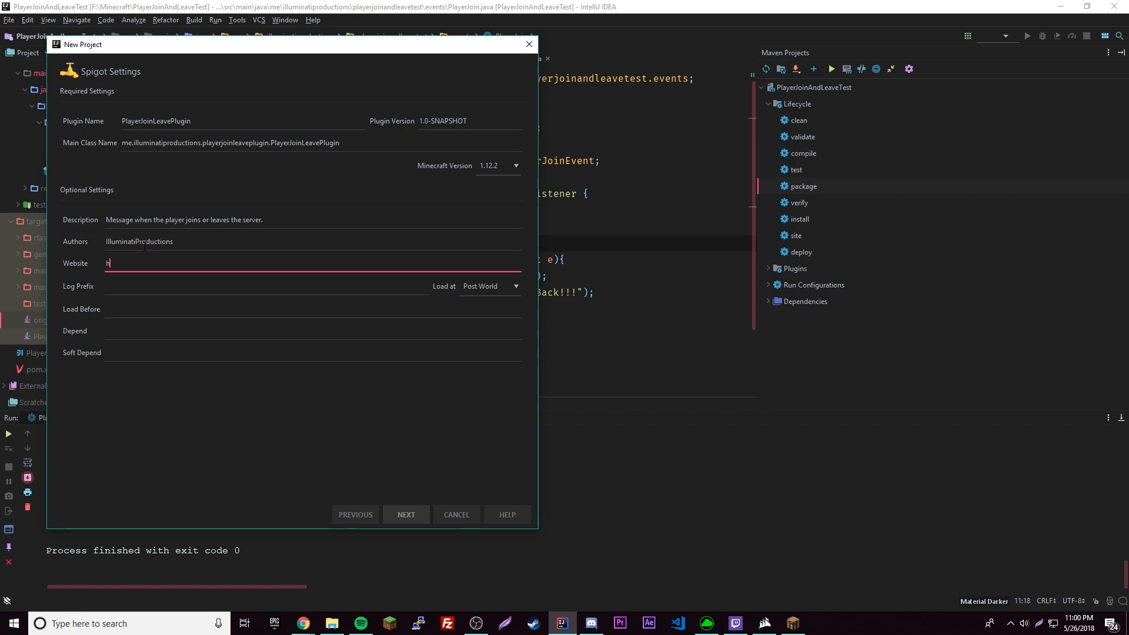
type("ttps:")
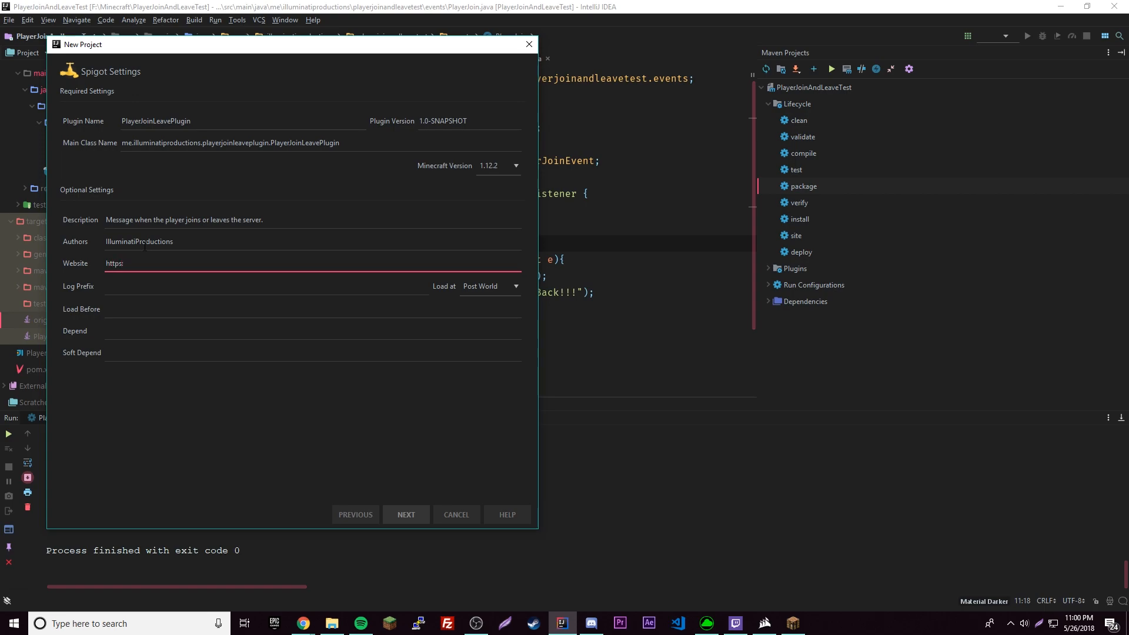
type("//youtube")
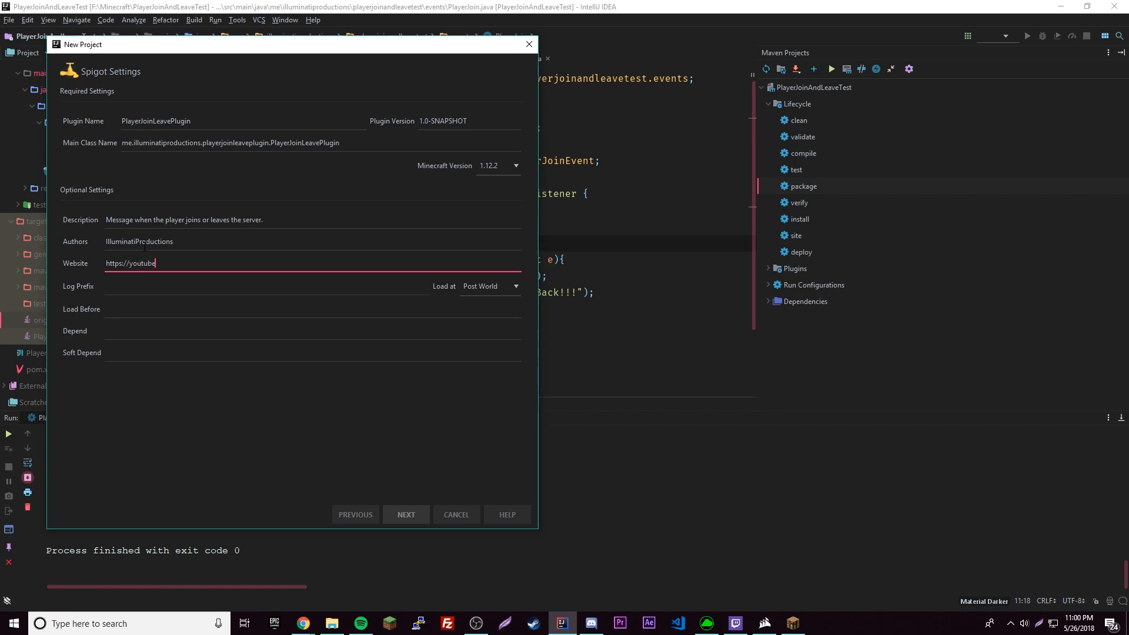
type(".com/c/c")
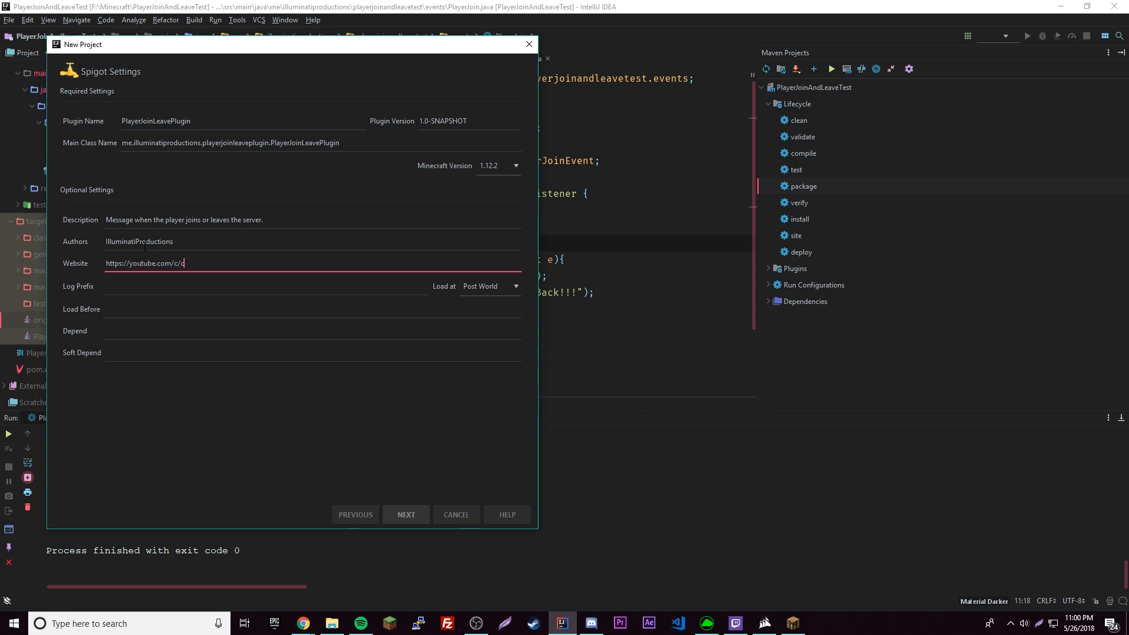
type("Illuminat")
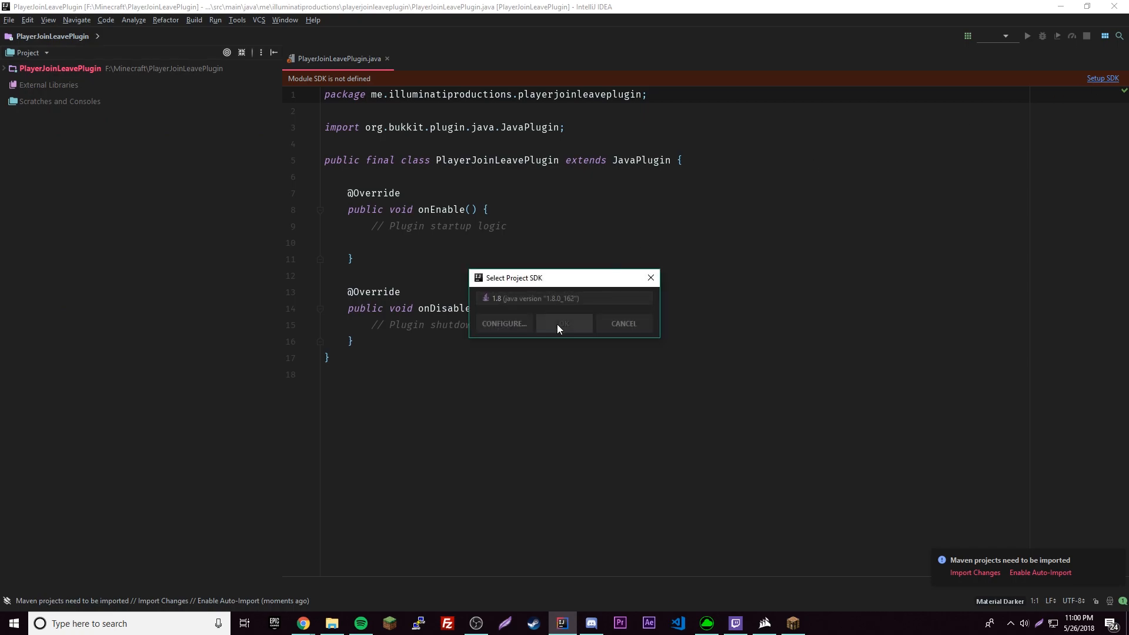
Accept Java 1.8 as the project SDK and enable Maven auto-import.
left_click(563, 323)
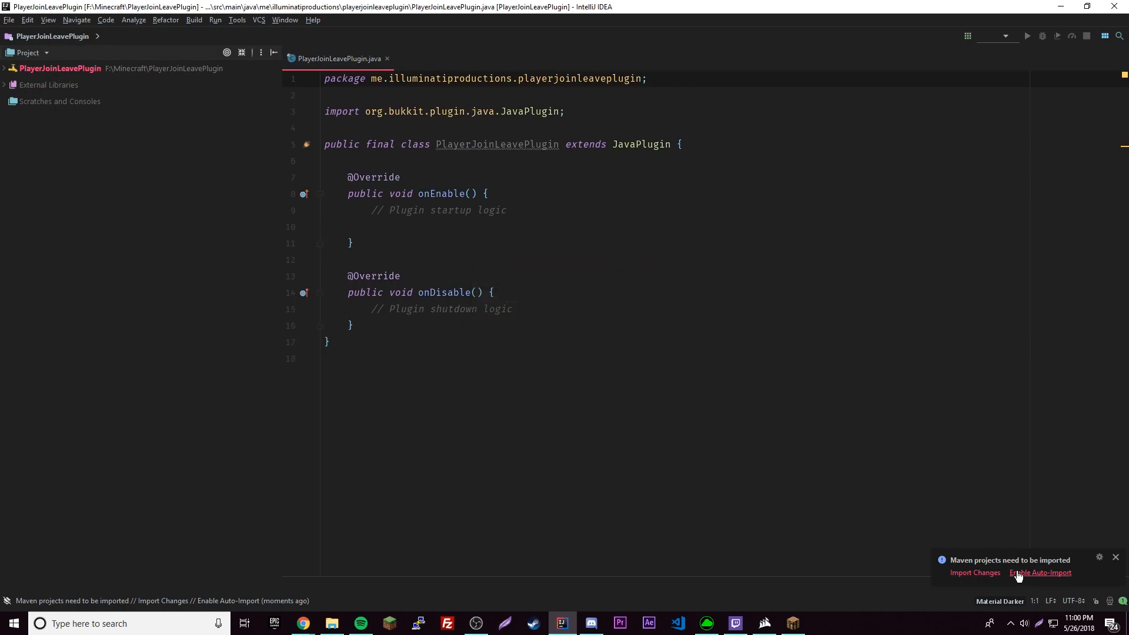
left_click(511, 309)
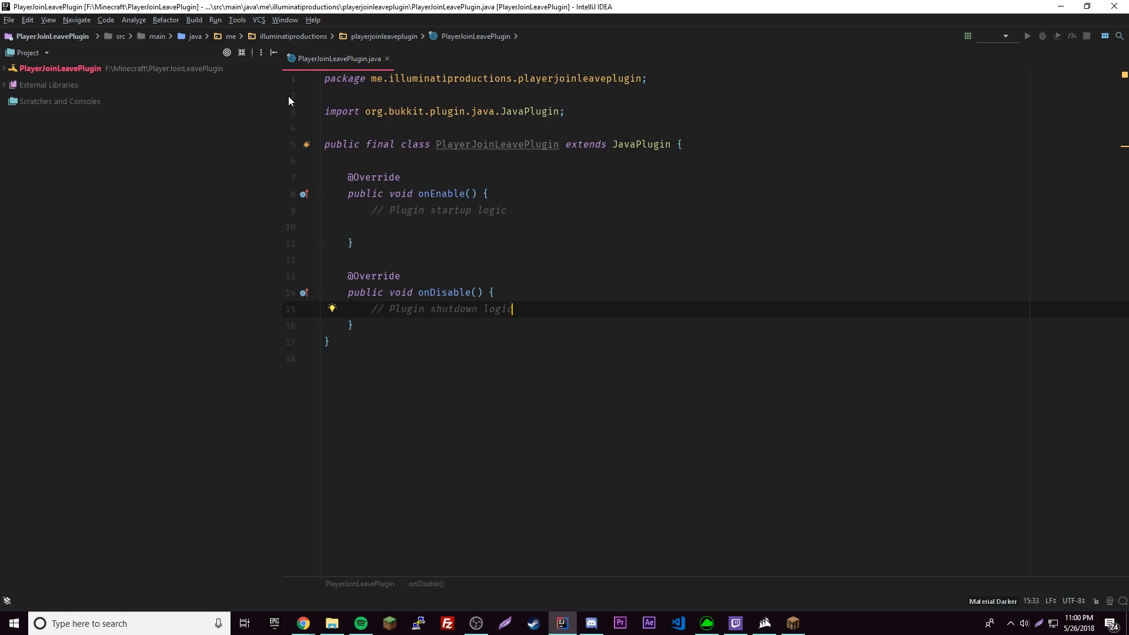
mouse_move(6, 70)
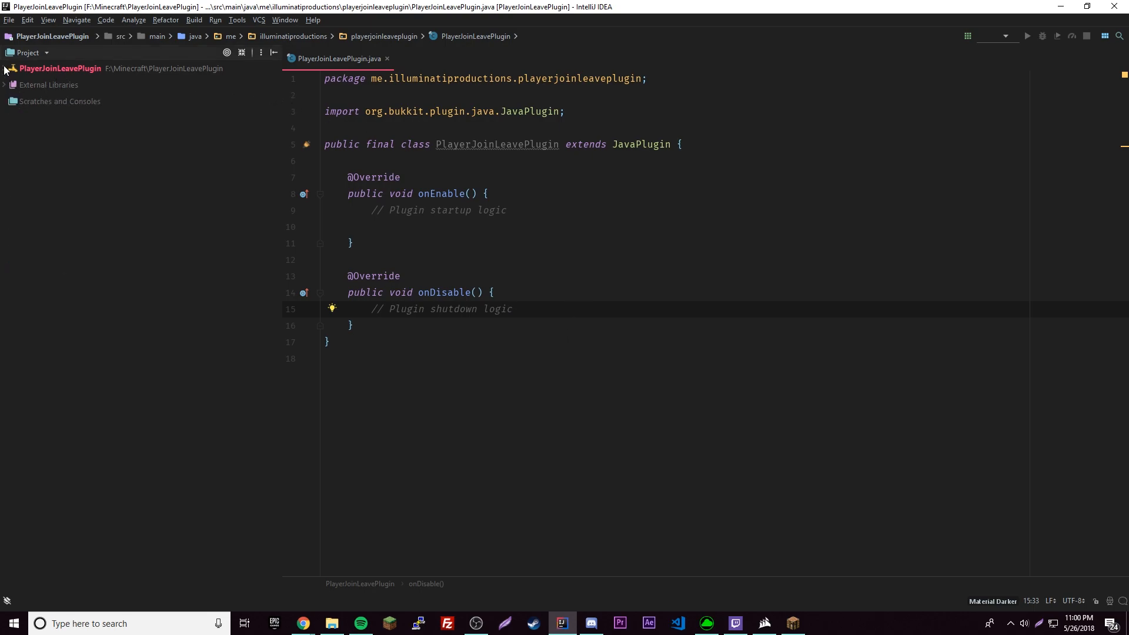
left_click(11, 68)
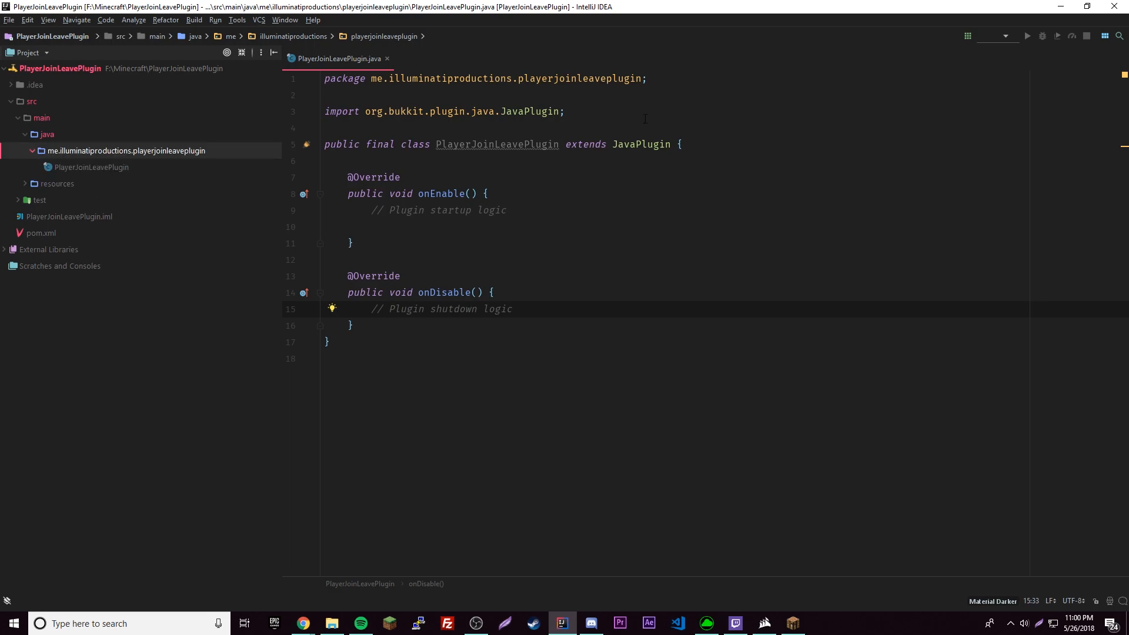
left_click(506, 210)
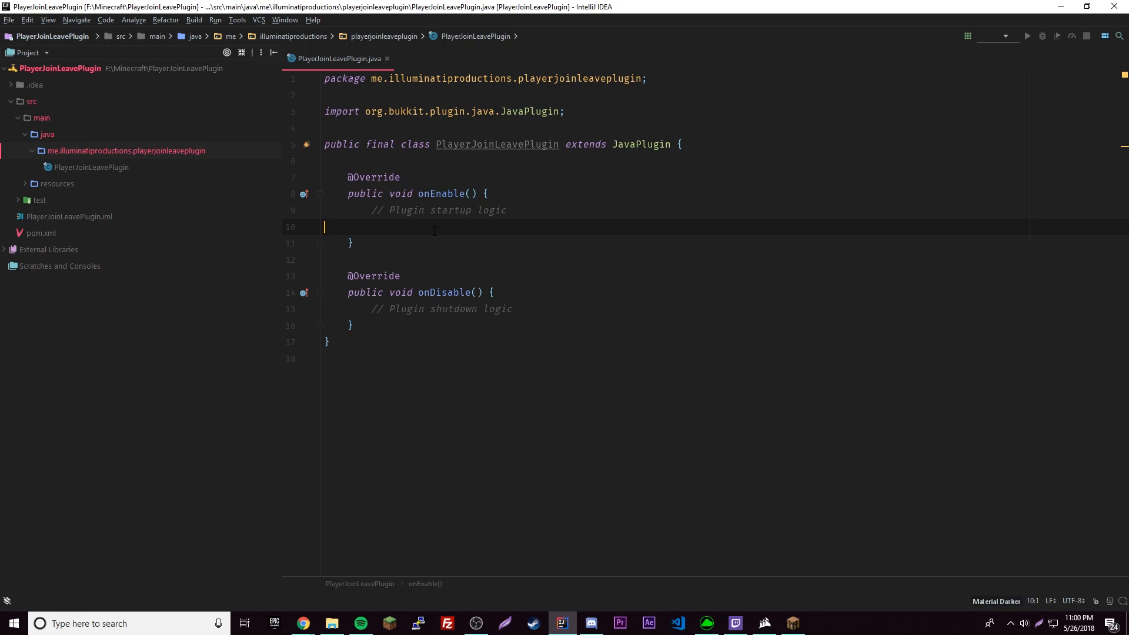
mouse_move(171, 153)
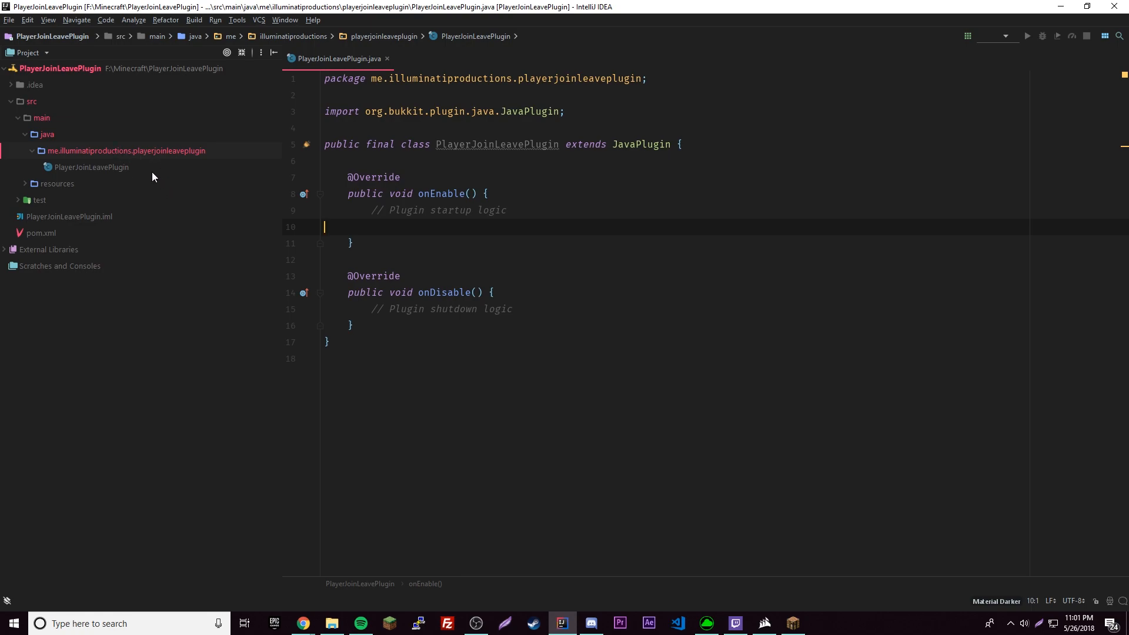
Create an events package inside the main plugin package.
right_click(126, 151)
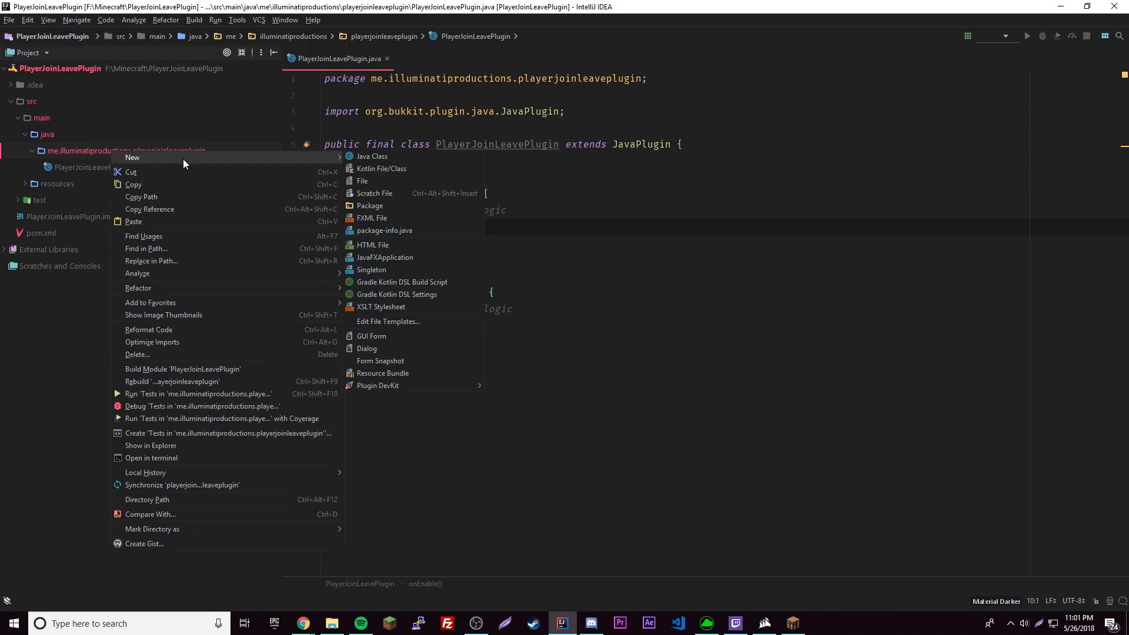
left_click(369, 205)
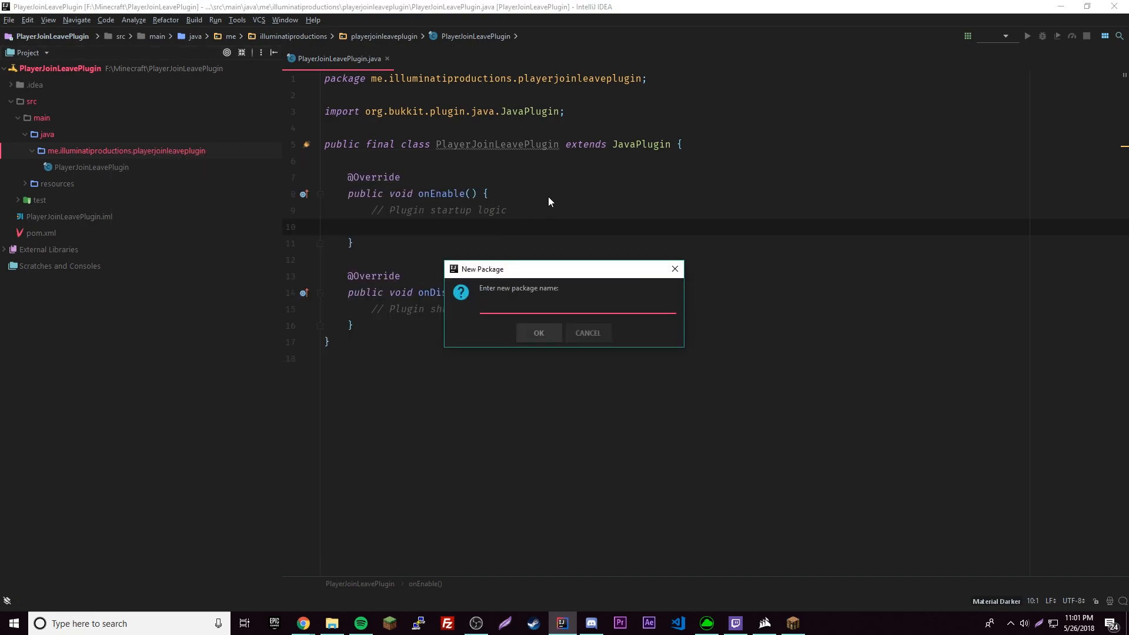
left_click(538, 333)
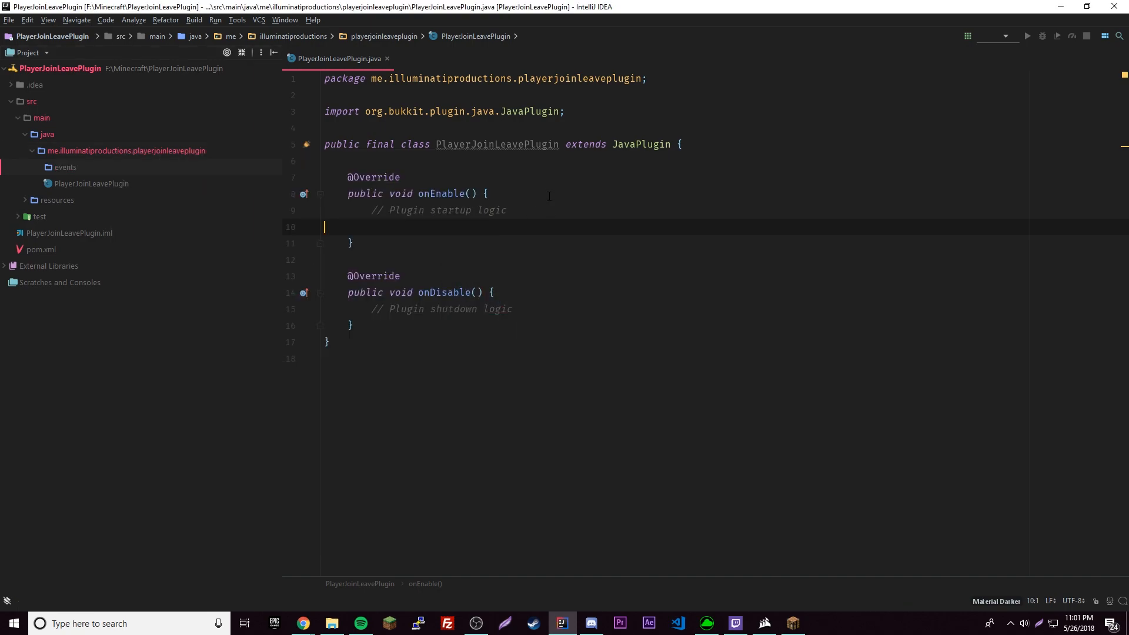
Create a PlayerJoin Java class in the events package.
right_click(64, 167)
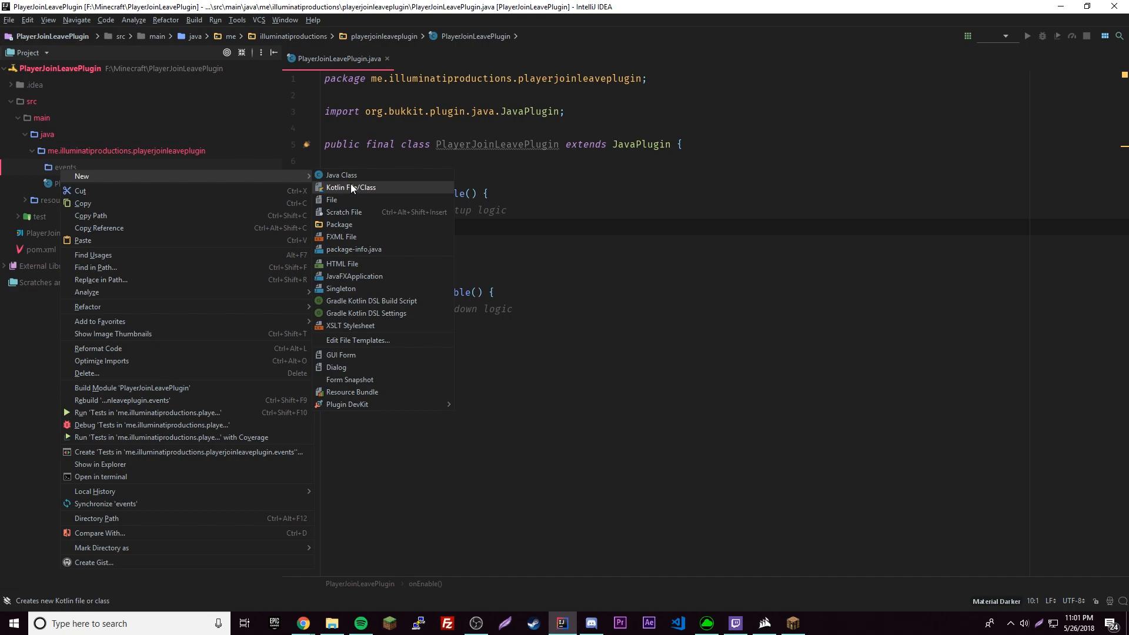
left_click(341, 174)
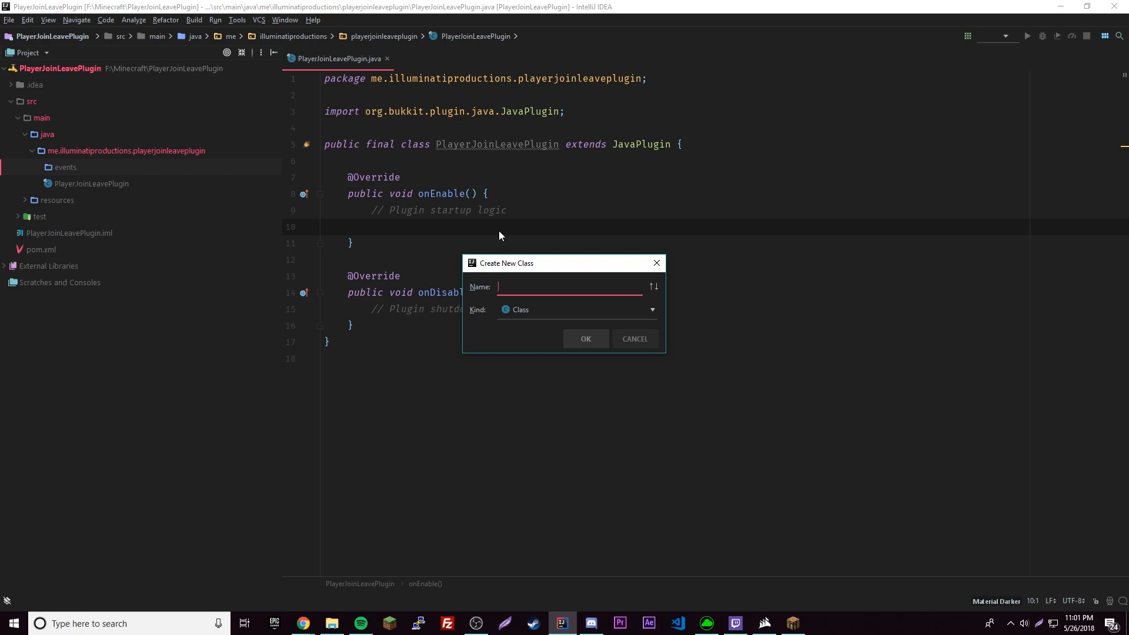
type("PlayerJoin")
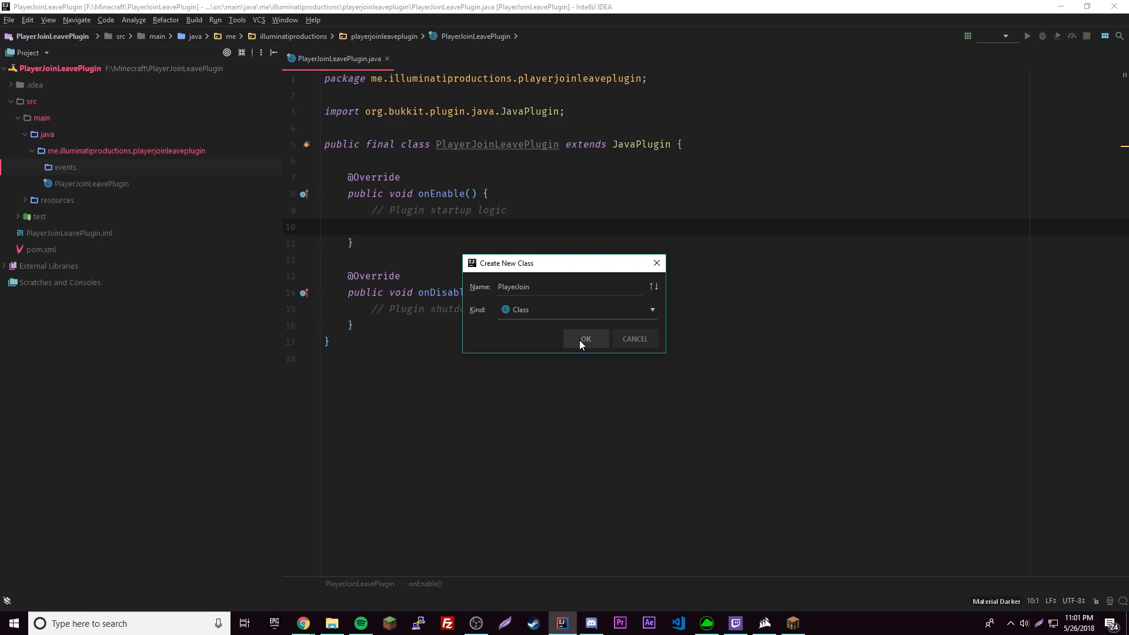
left_click(584, 339)
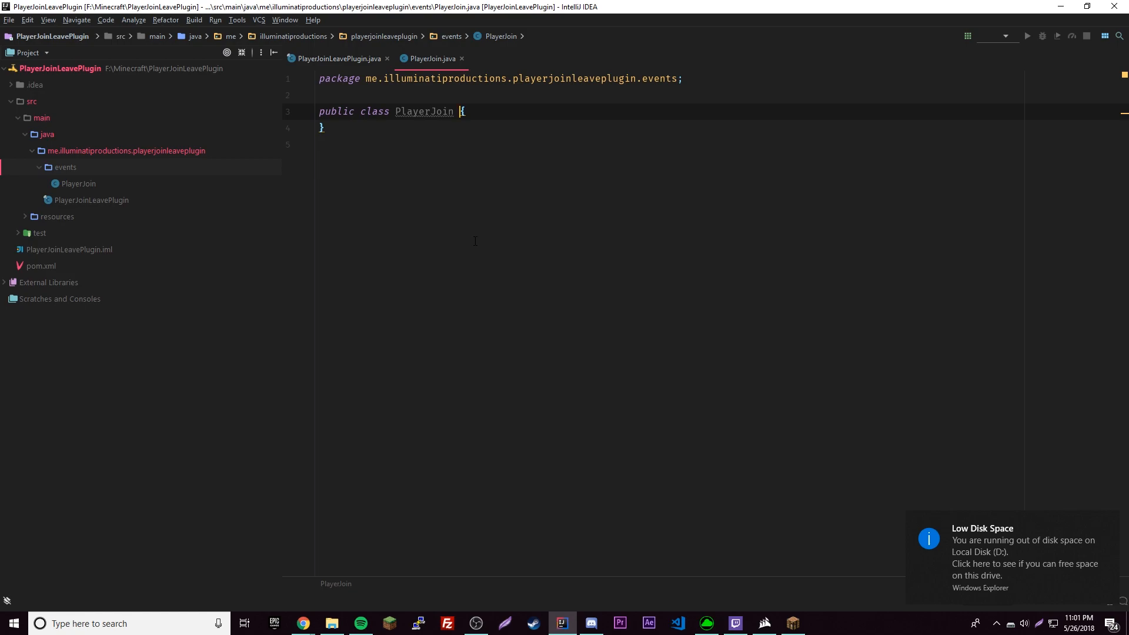
Make PlayerJoin implement Listener, importing org.bukkit.event.Listener.
type("implements Lio")
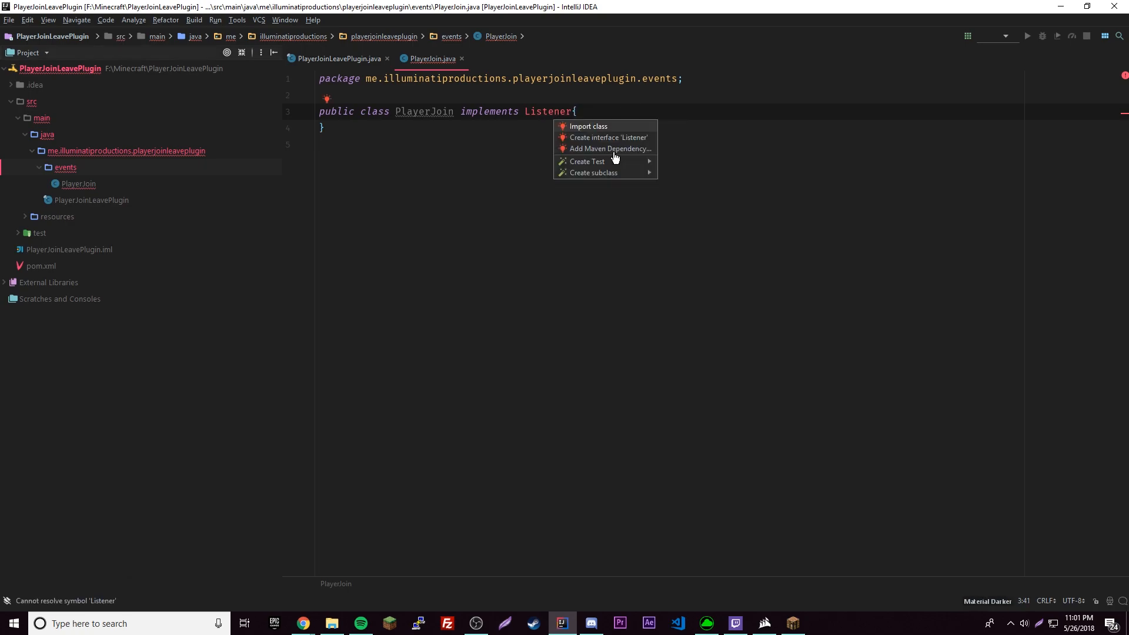
left_click(588, 125)
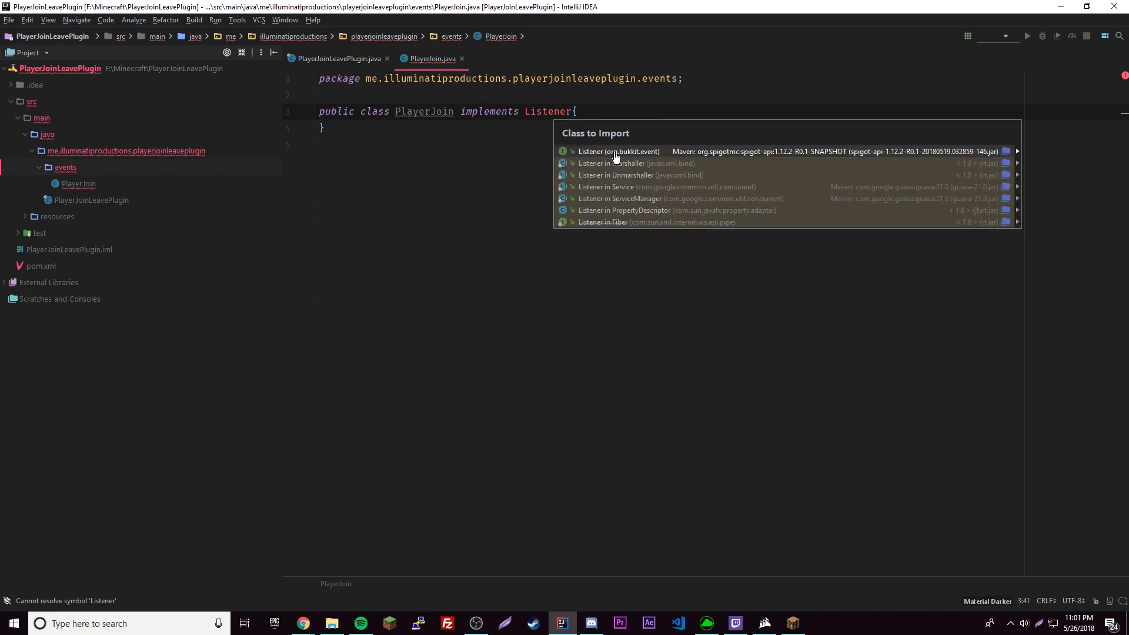
left_click(618, 151)
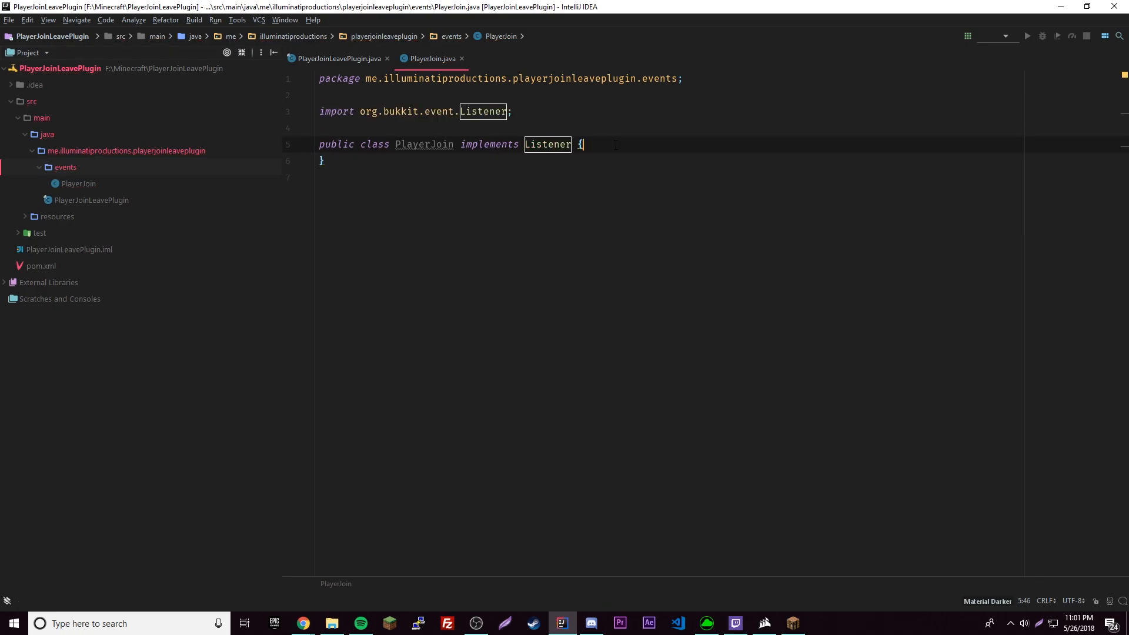
key("enter")
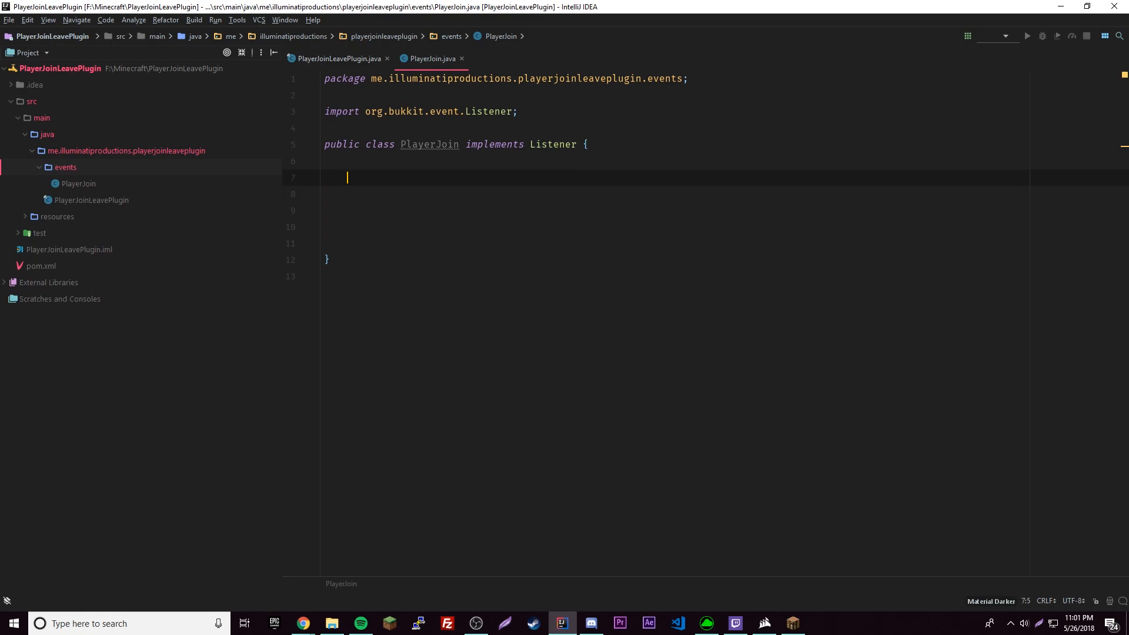
type("@EventHandler")
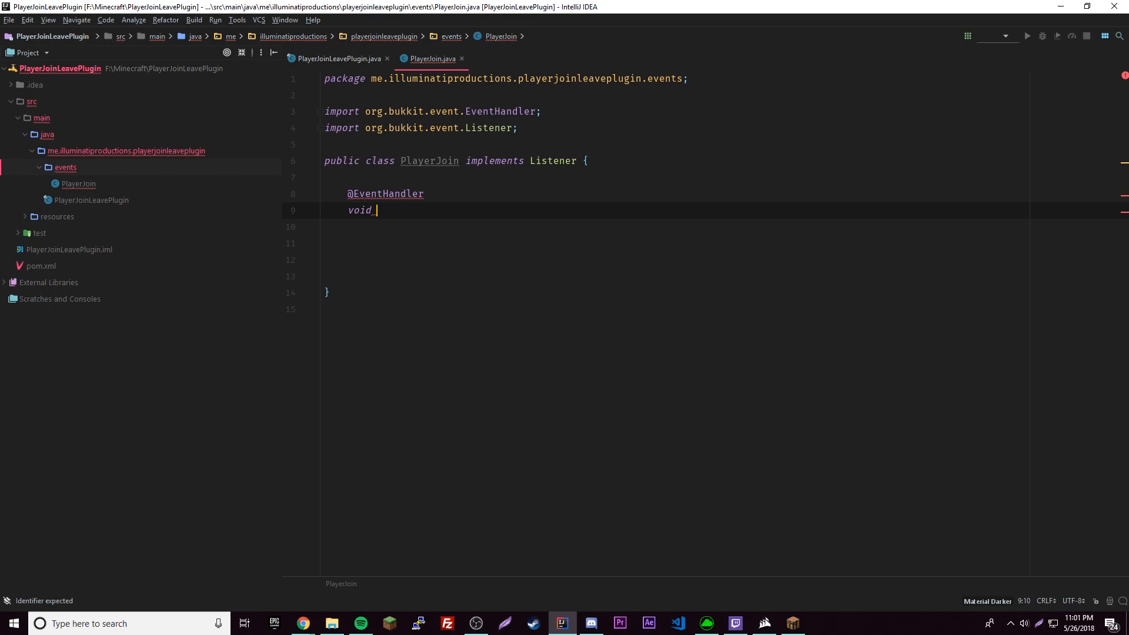
type("onPlayer")
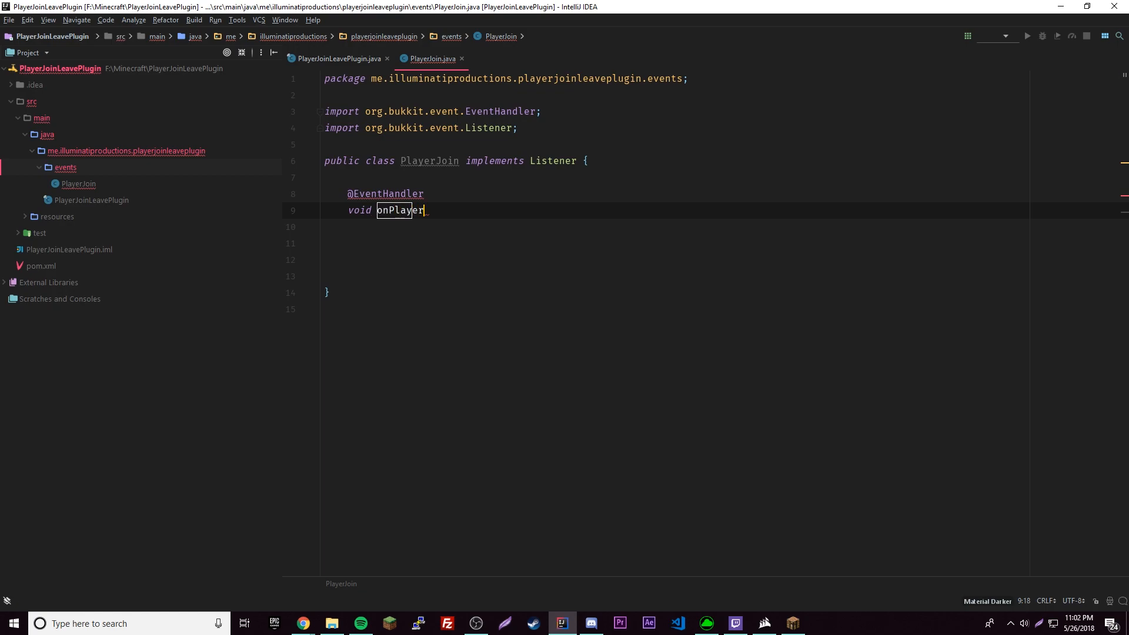
type("Join()")
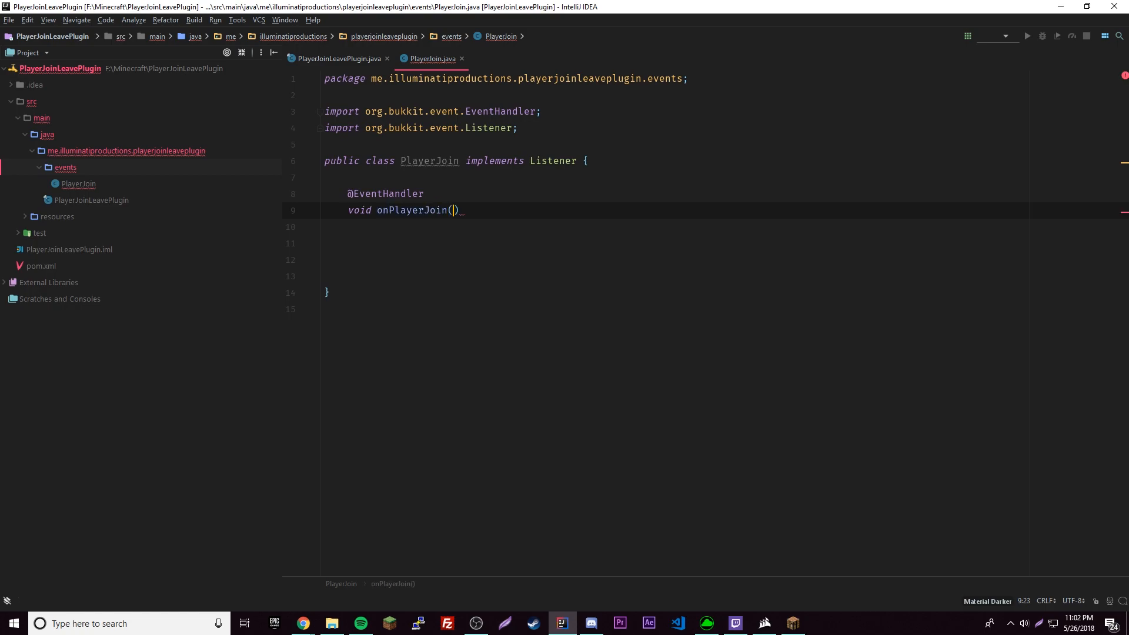
type("{")
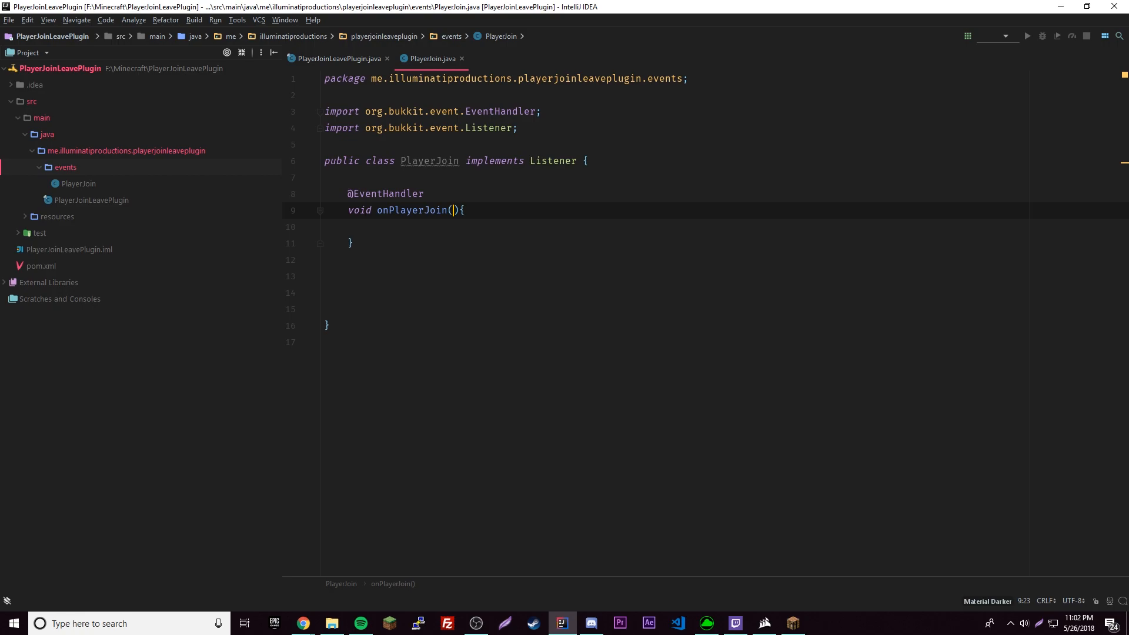
Give onPlayerJoin a PlayerJoinEvent e parameter, imported from autocomplete.
type("p")
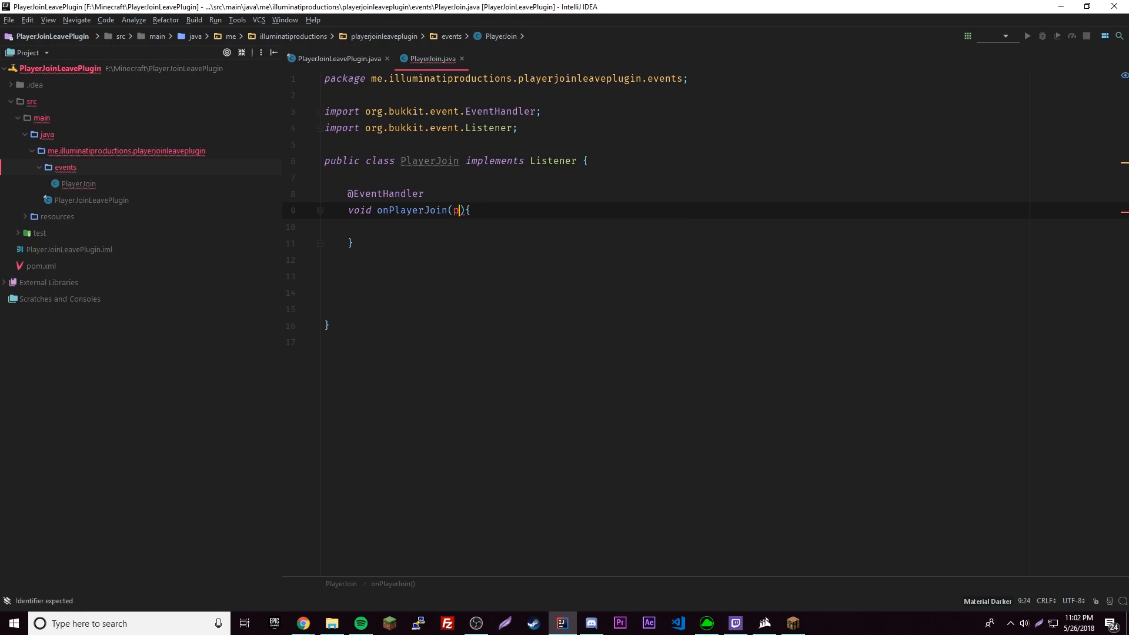
type("layerJ")
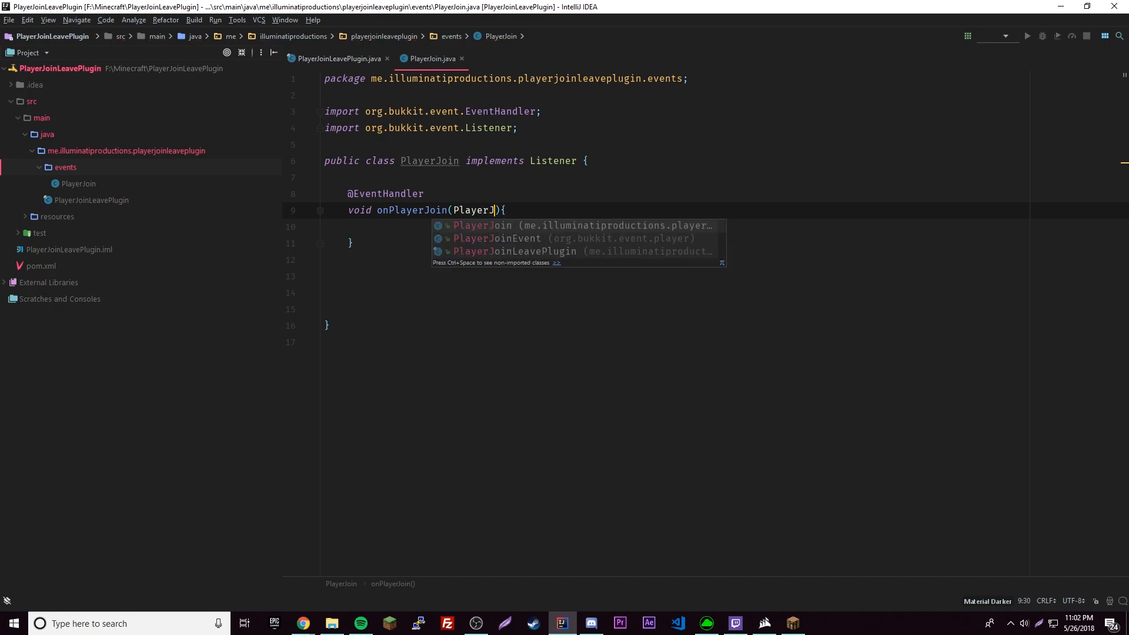
left_click(496, 238)
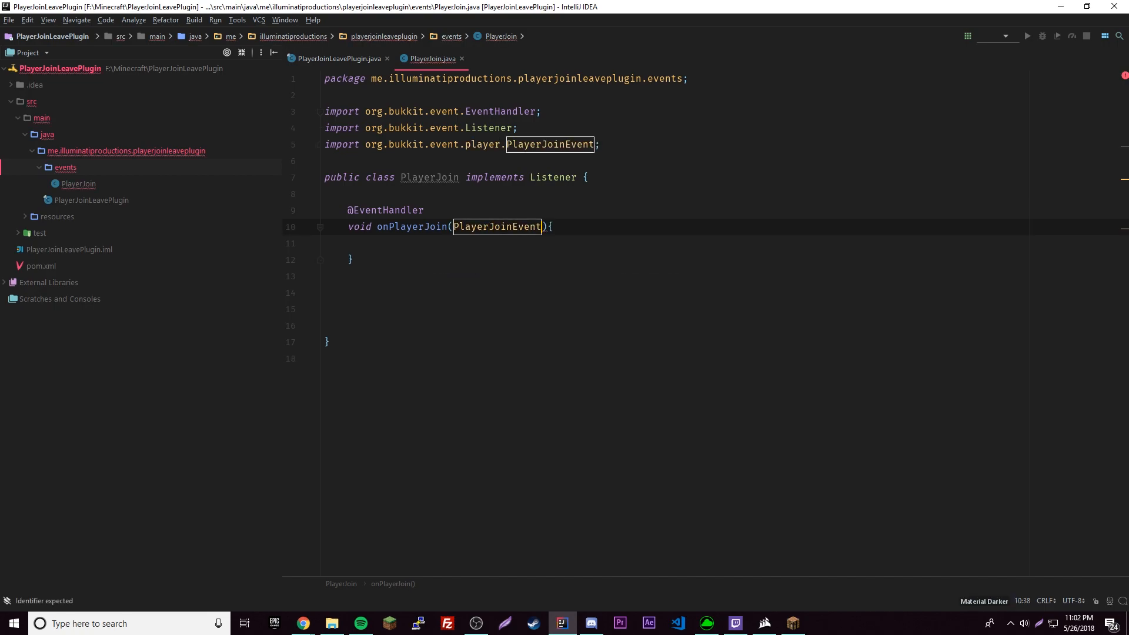
type("e")
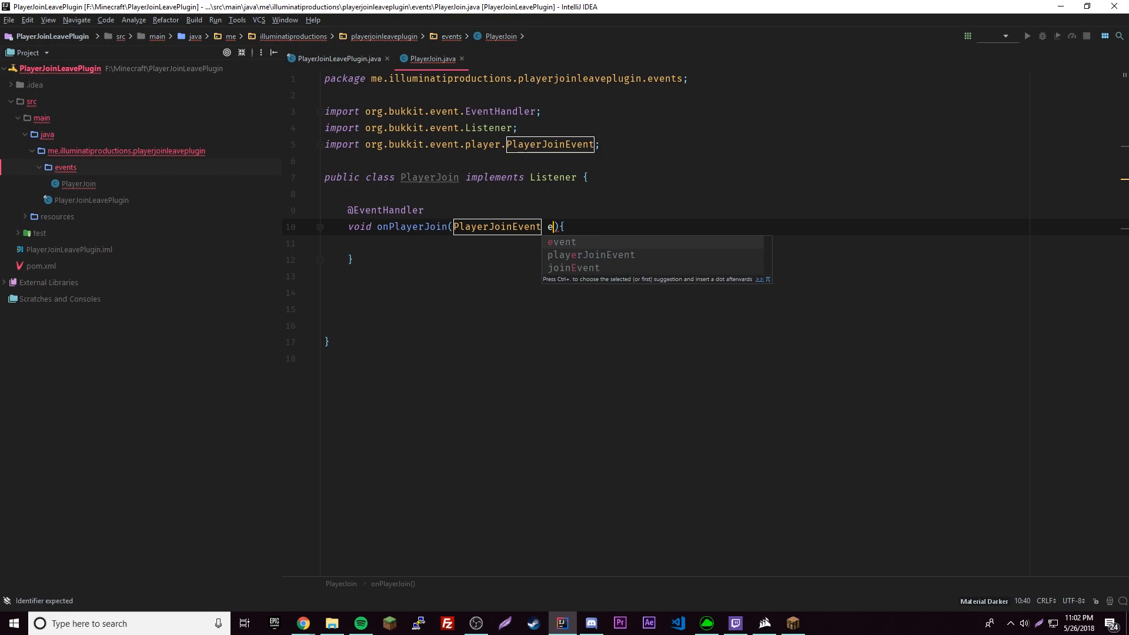
key("Escape")
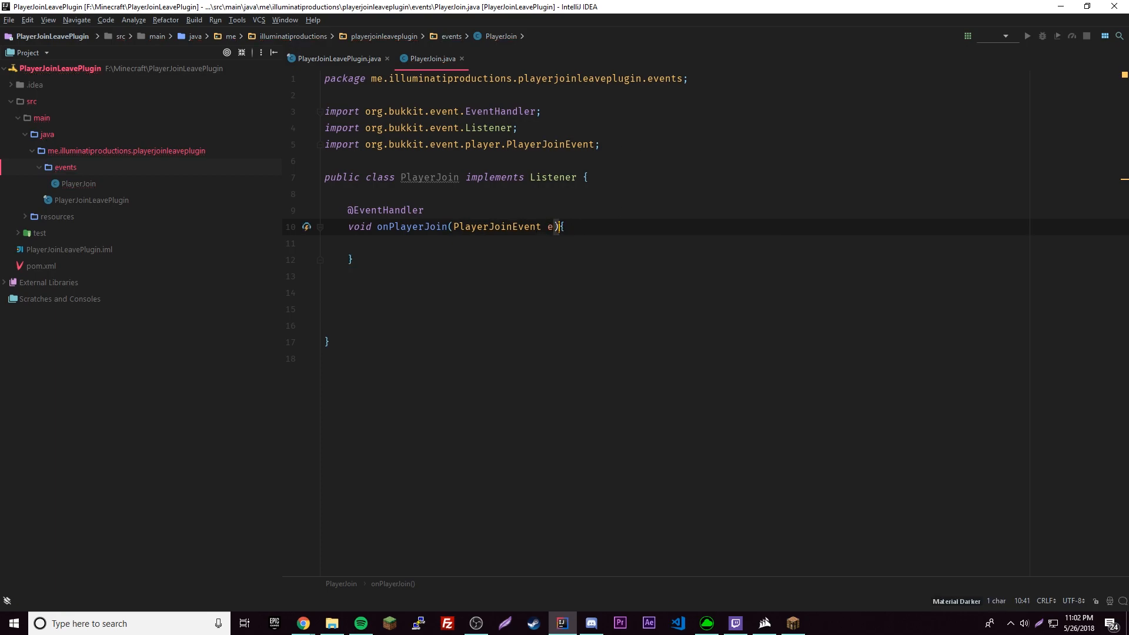
key("enter")
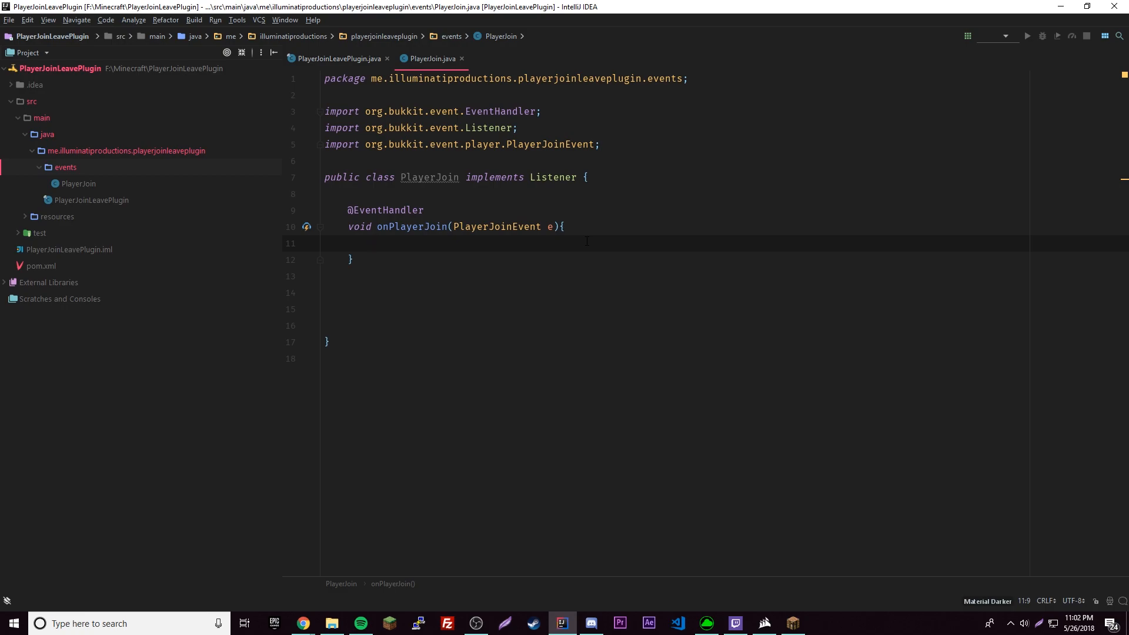
type("Player player")
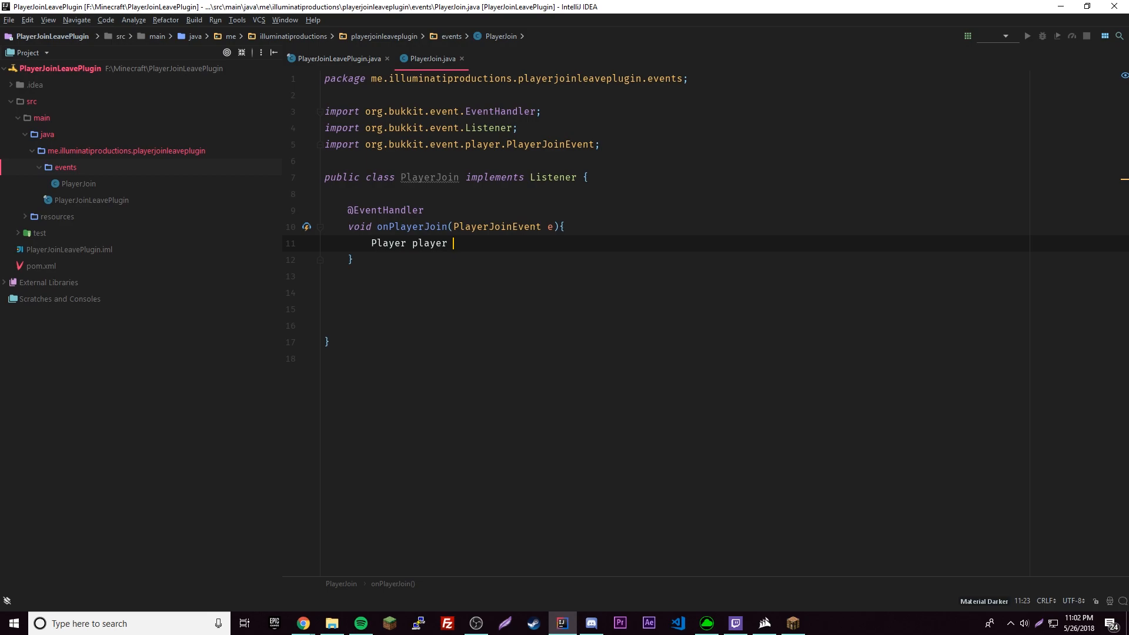
Declare Player player = e.getPlayer() with Bukkit's Player imported, and start e.setJoinMessage.
type("= ()")
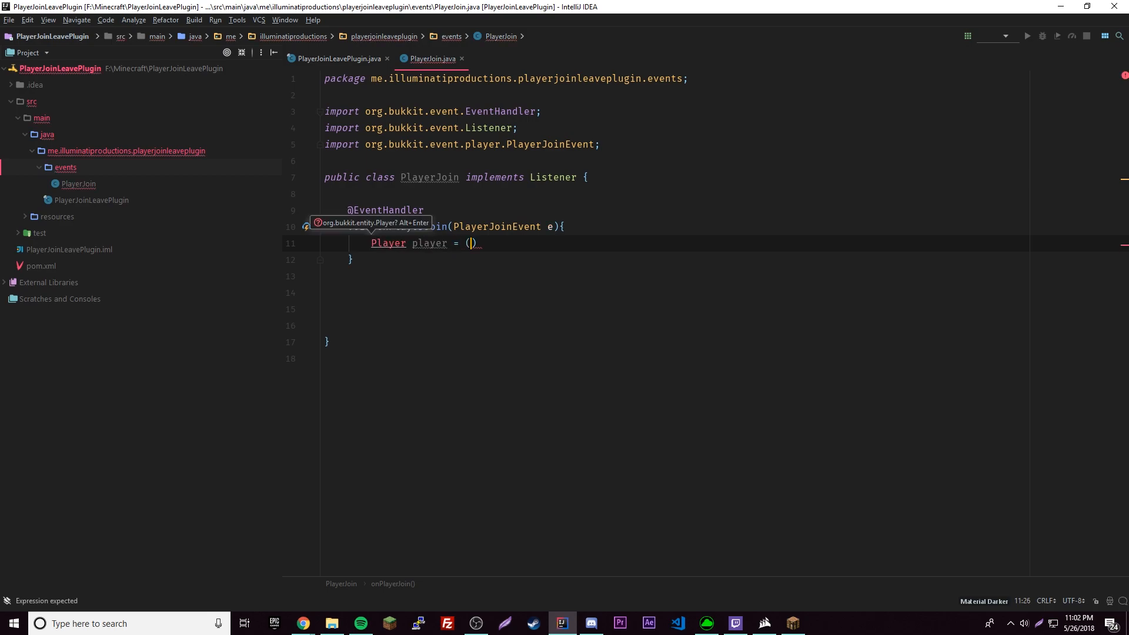
key("Backspace")
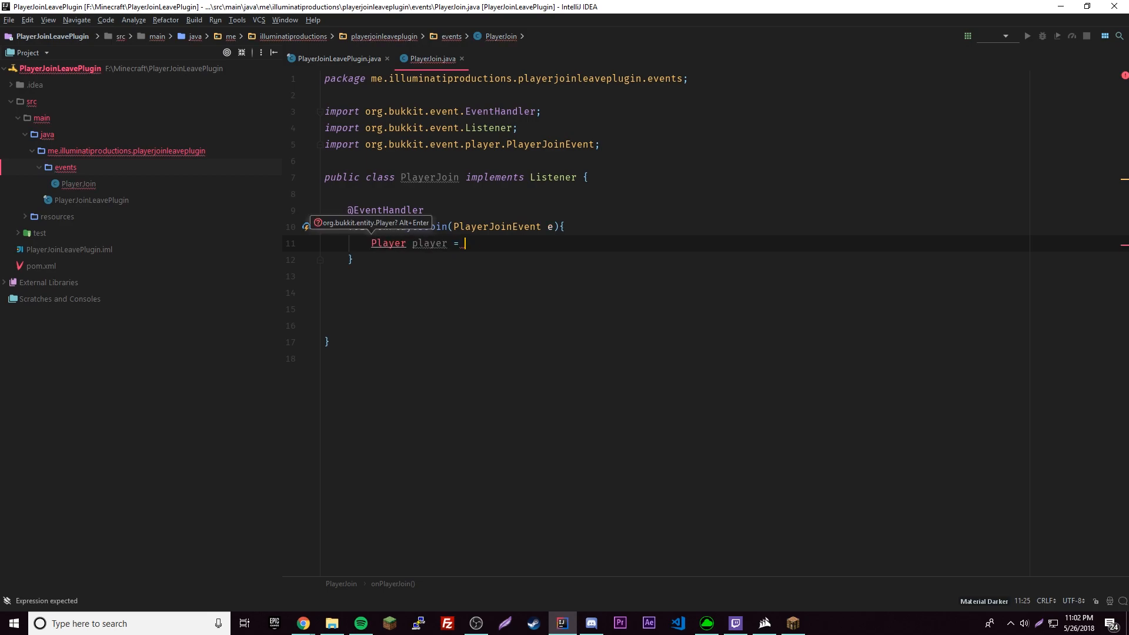
type("e.getPlayer().")
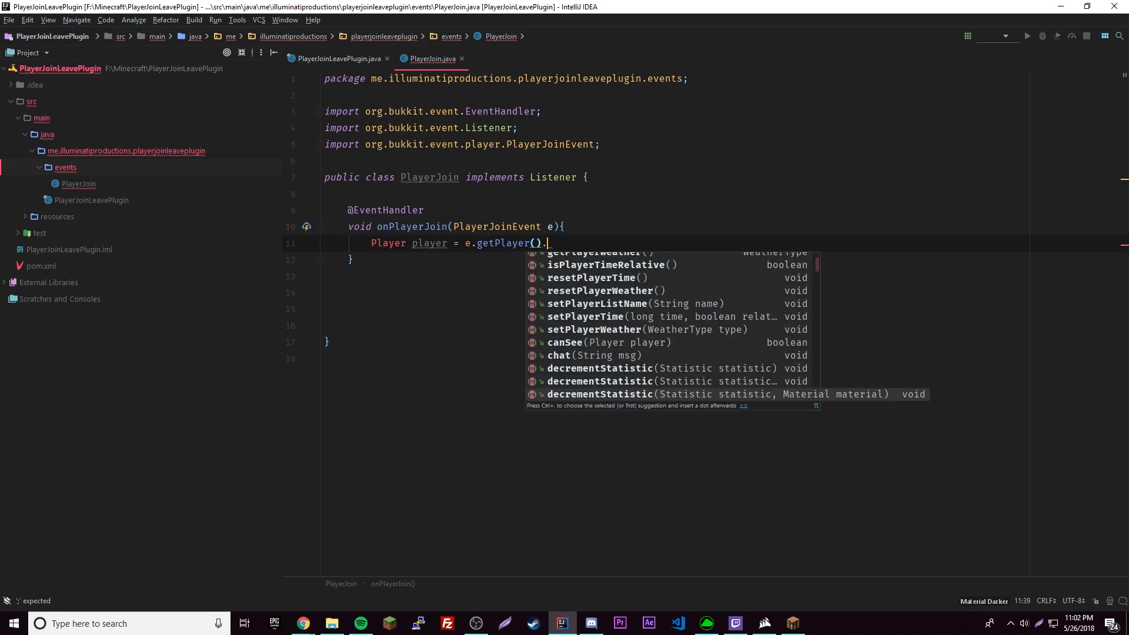
type("na")
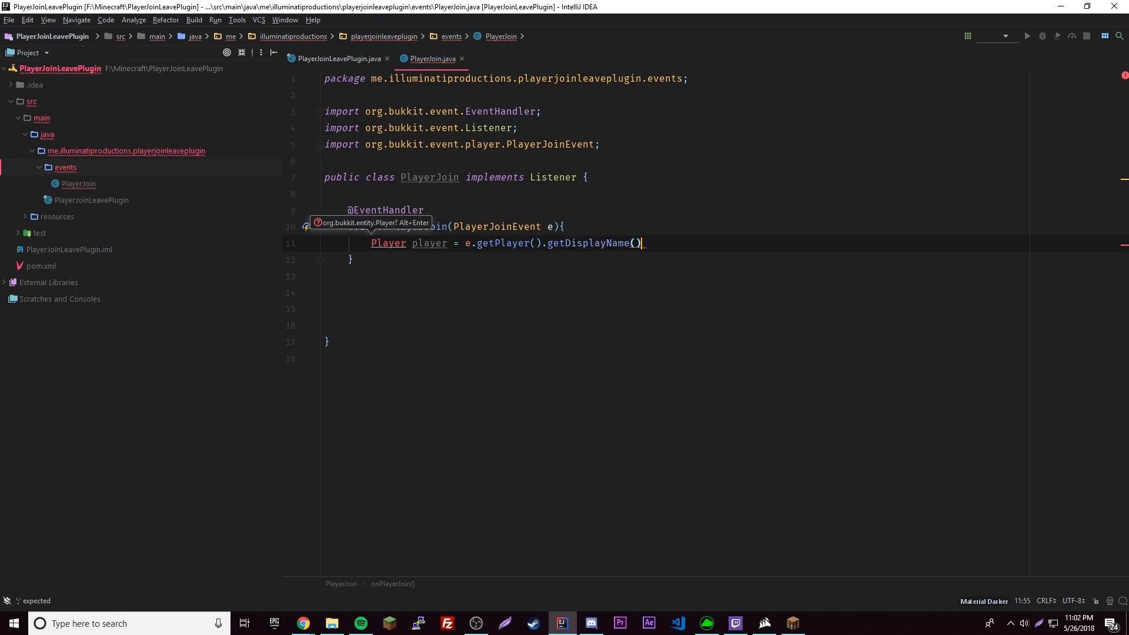
type(";")
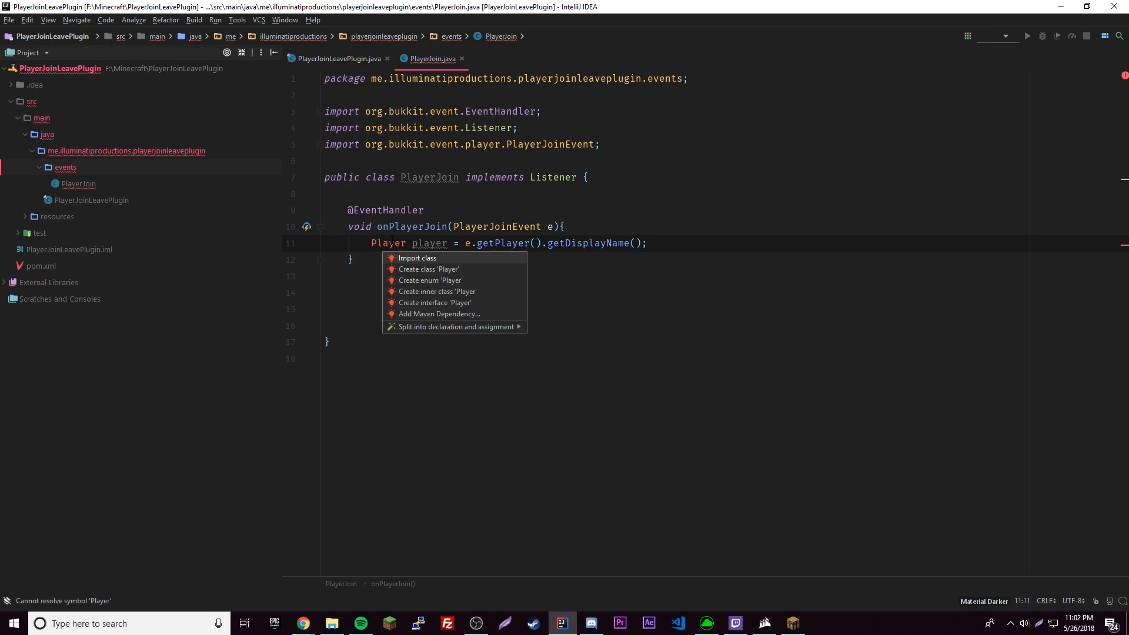
left_click(416, 257)
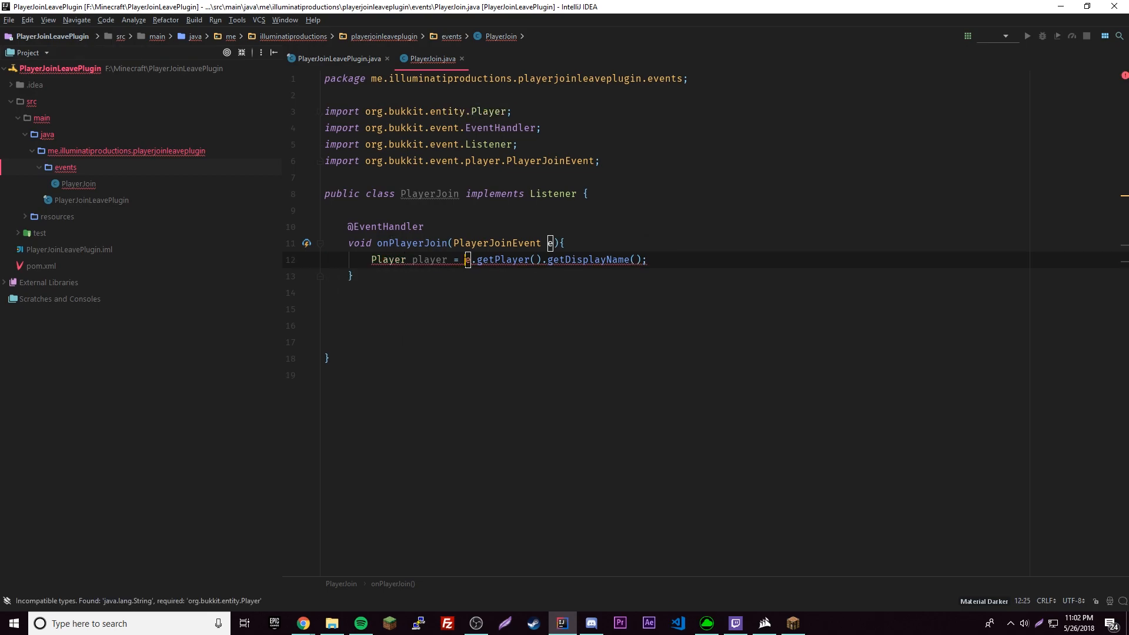
mouse_move(466, 259)
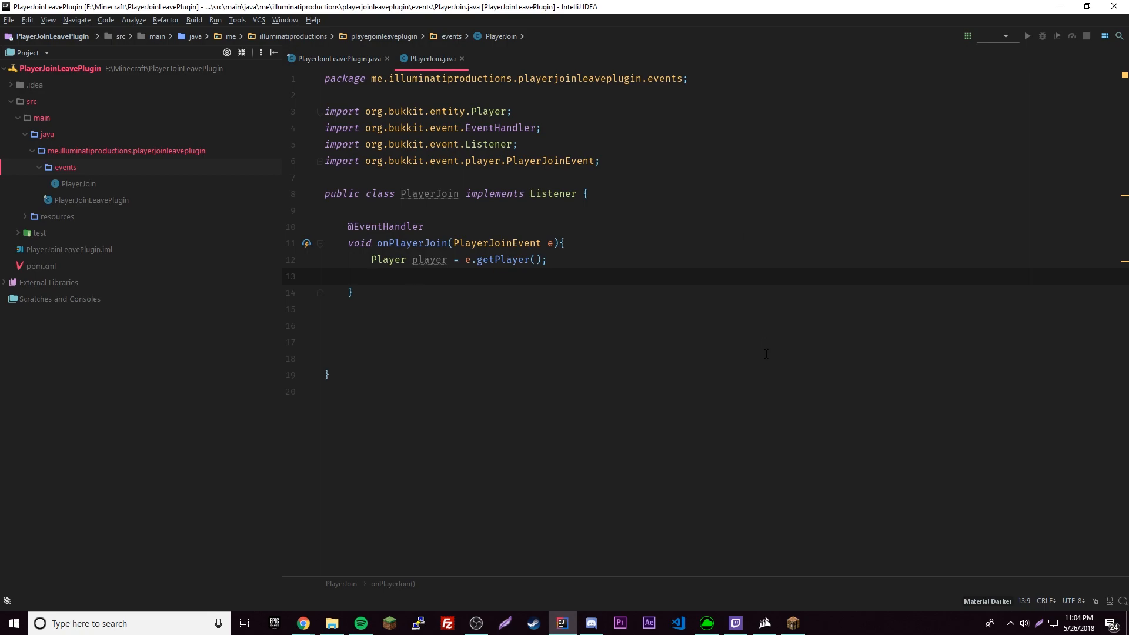
type("e.setJoinMessage();")
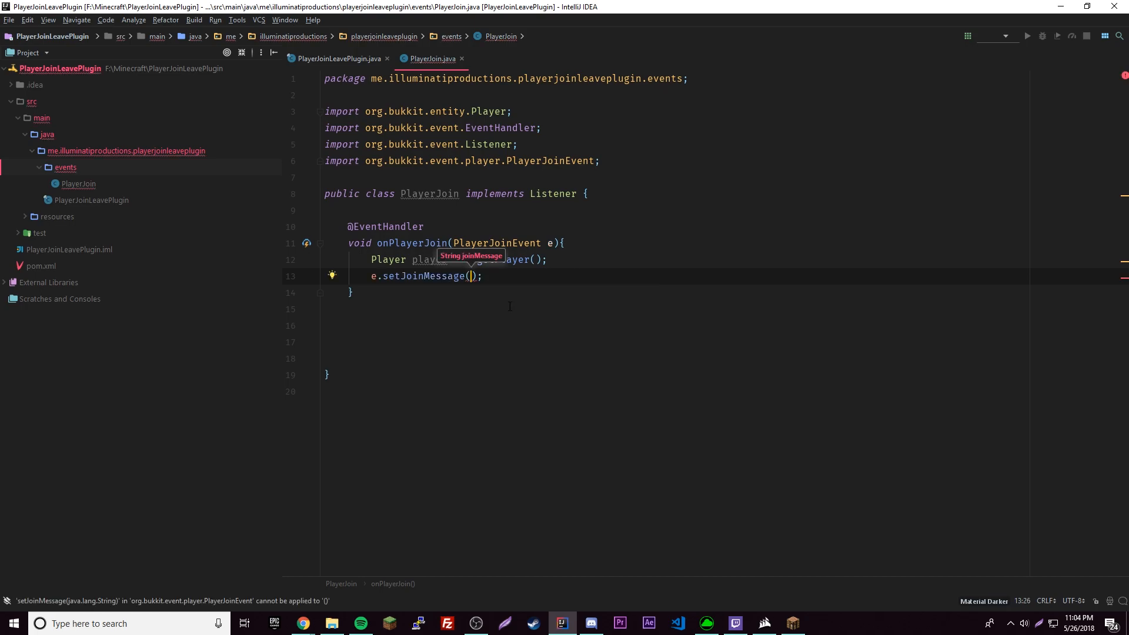
Set the join message to AQUA "Welcome back to" text.
type("\"\"")
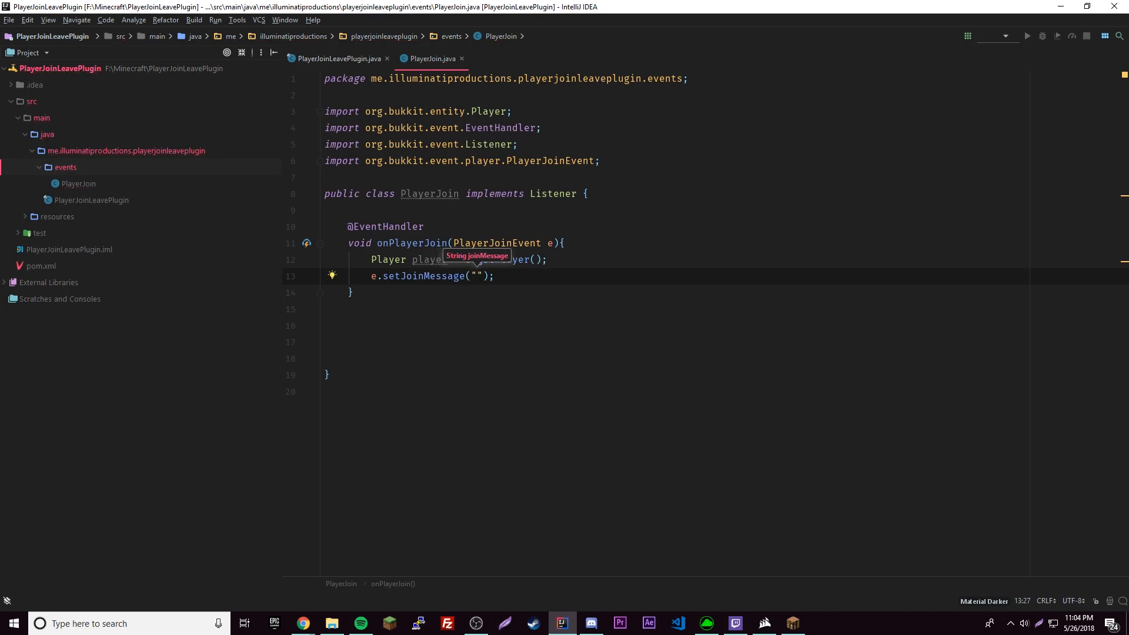
type("Welcome back to the server")
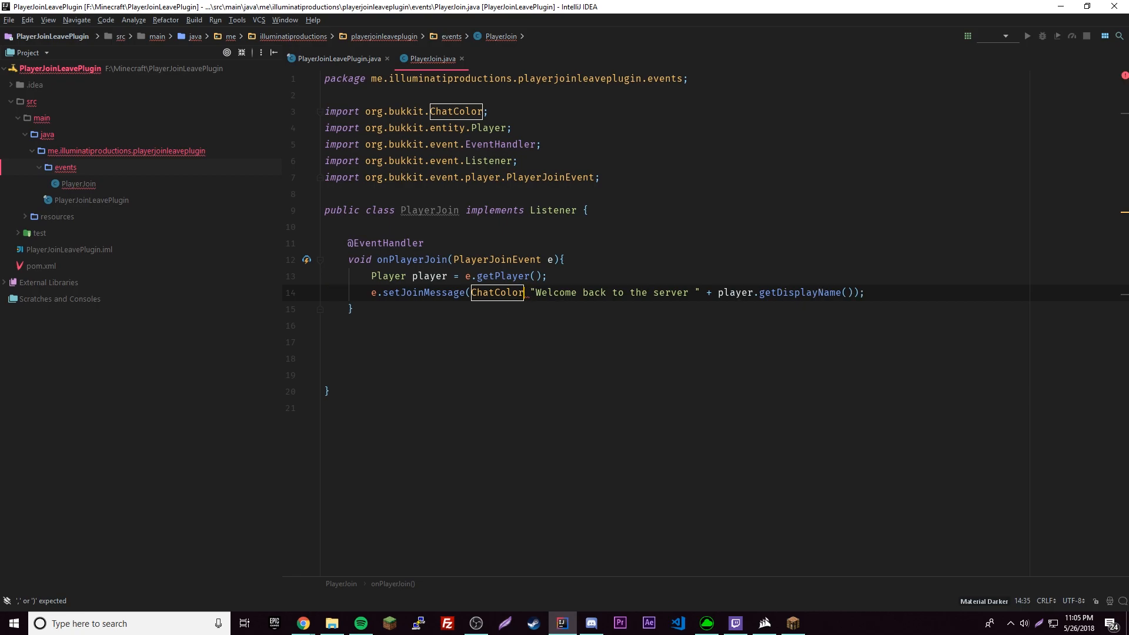
type(".")
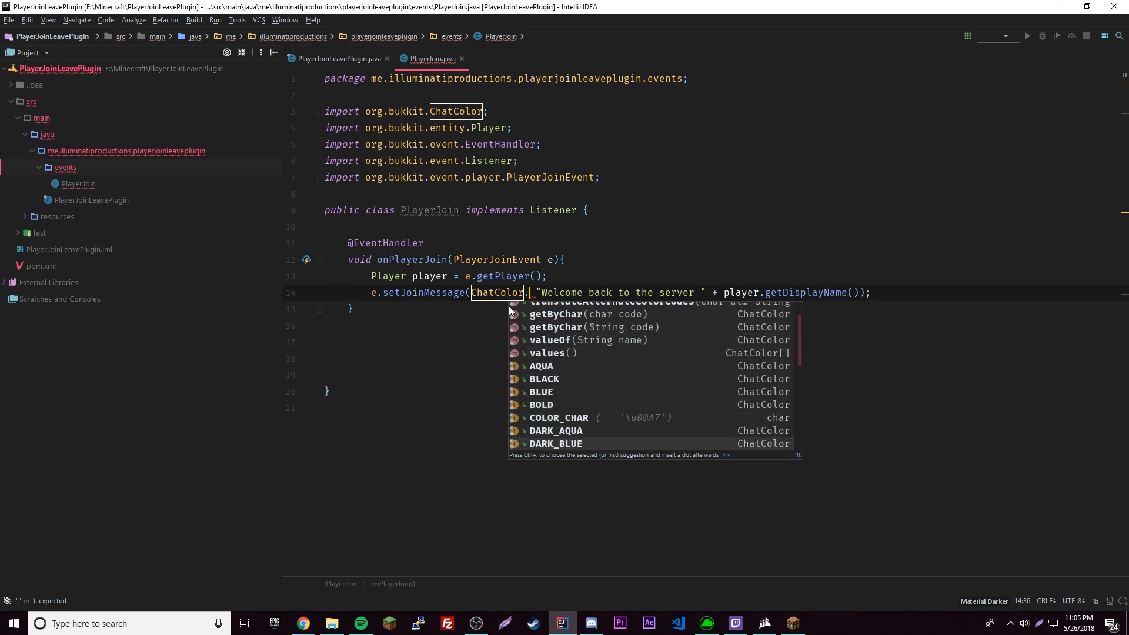
mouse_move(541, 366)
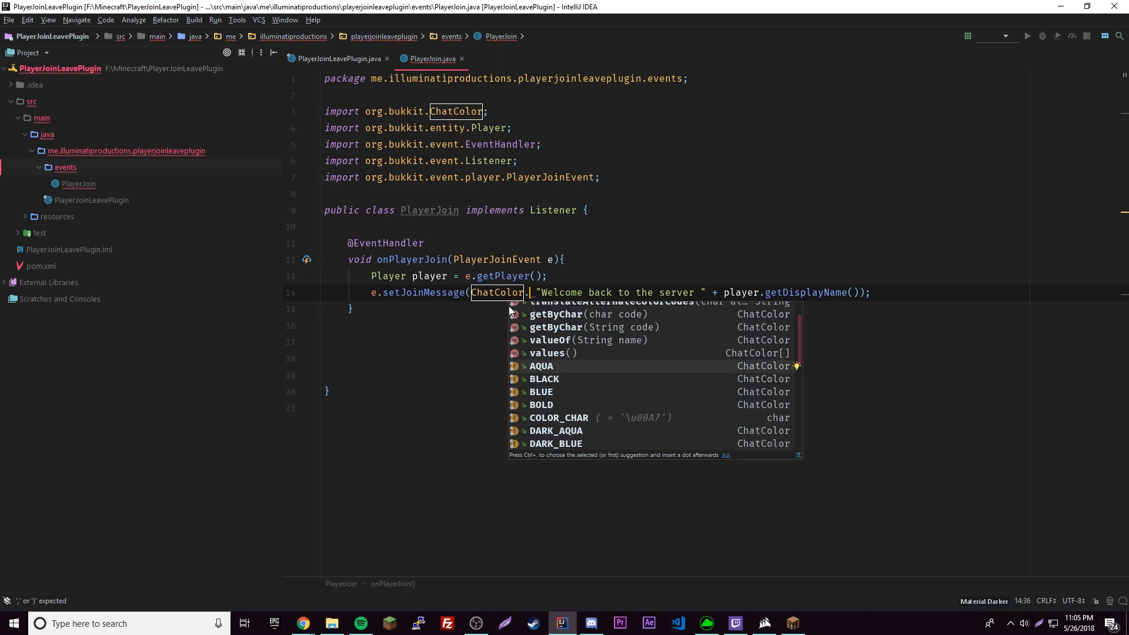
left_click(540, 366)
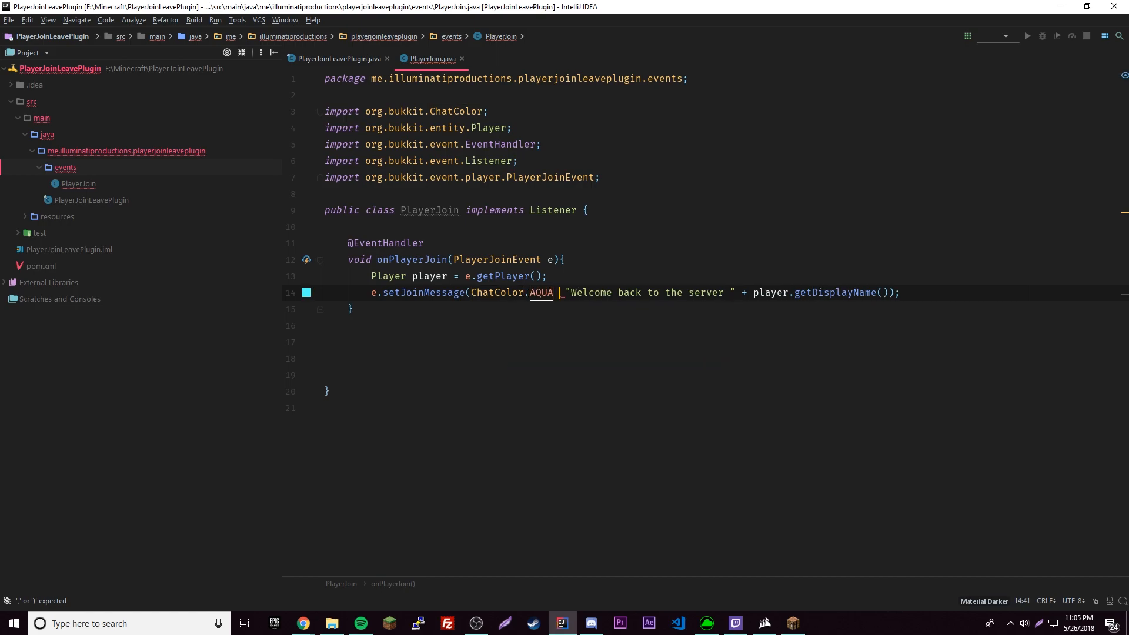
Append the player's display name in ChatColor.RED and start the PlayerLeave class.
type("+")
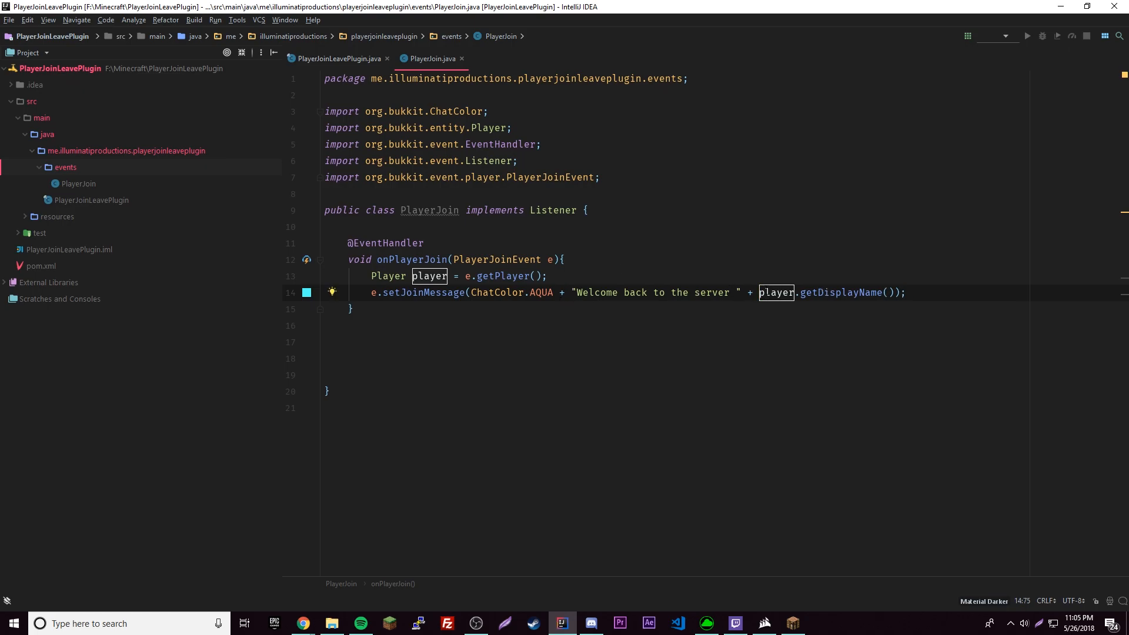
type("c")
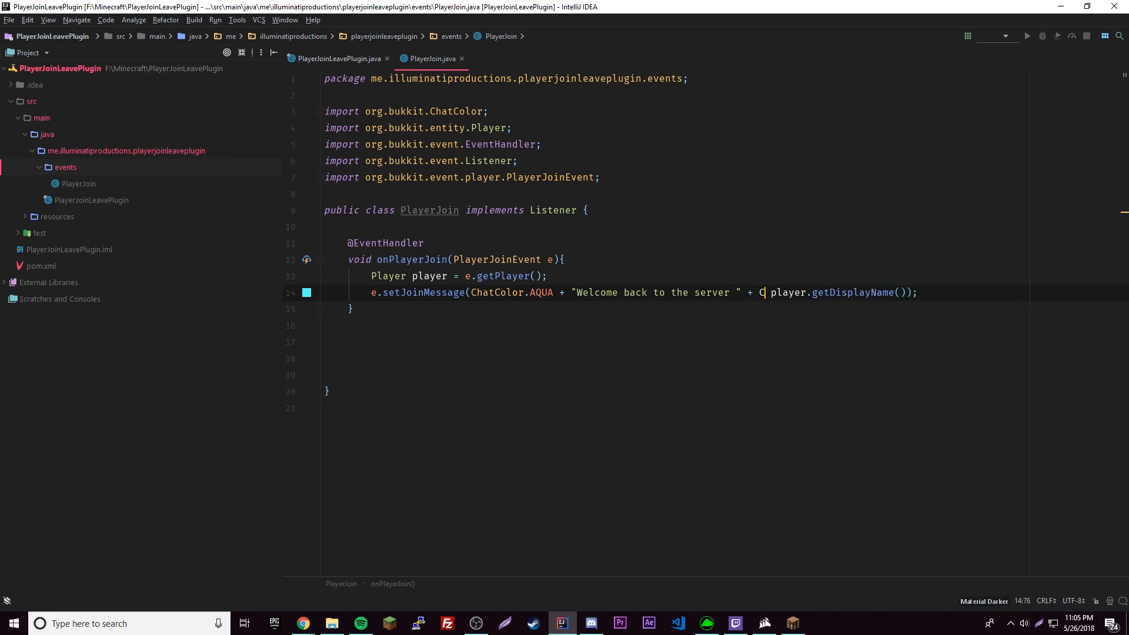
type("hatColor.")
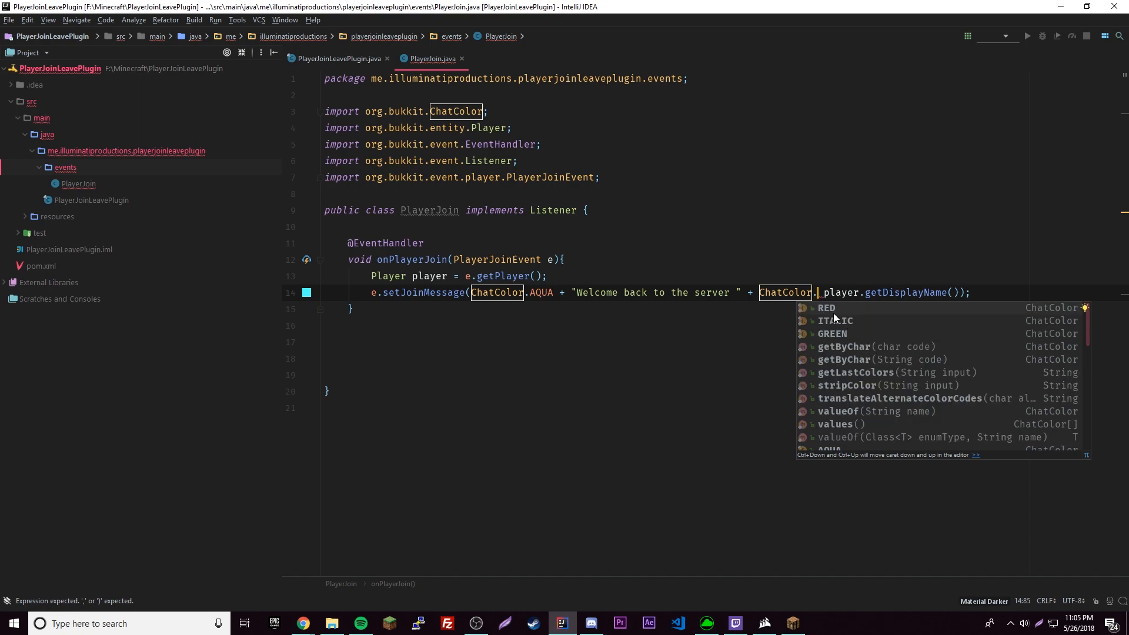
left_click(825, 307)
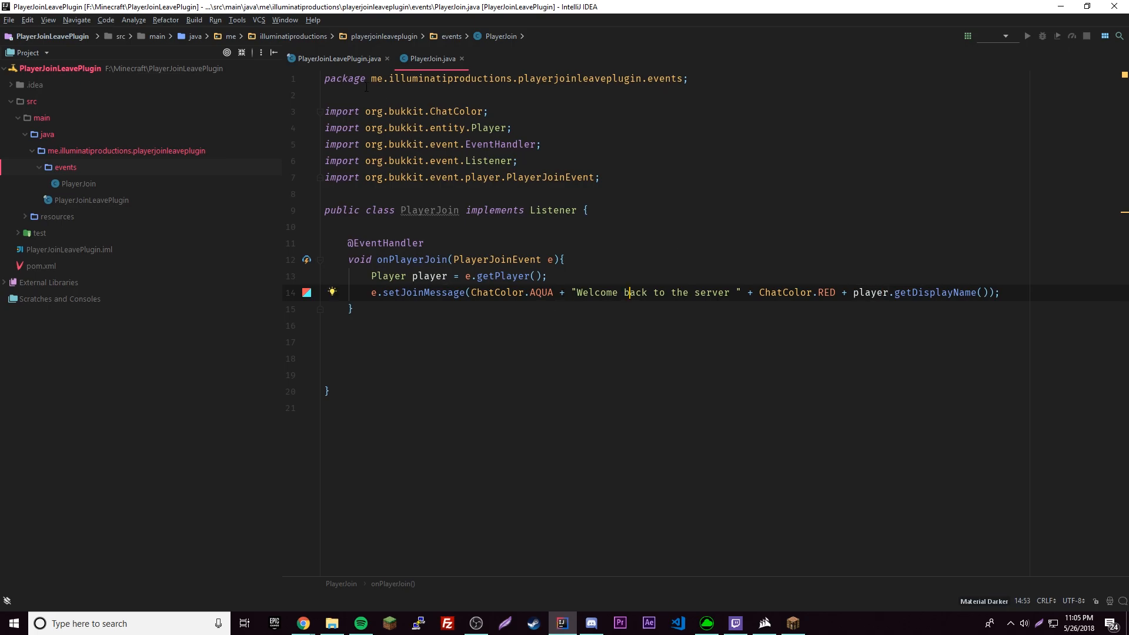
left_click(339, 59)
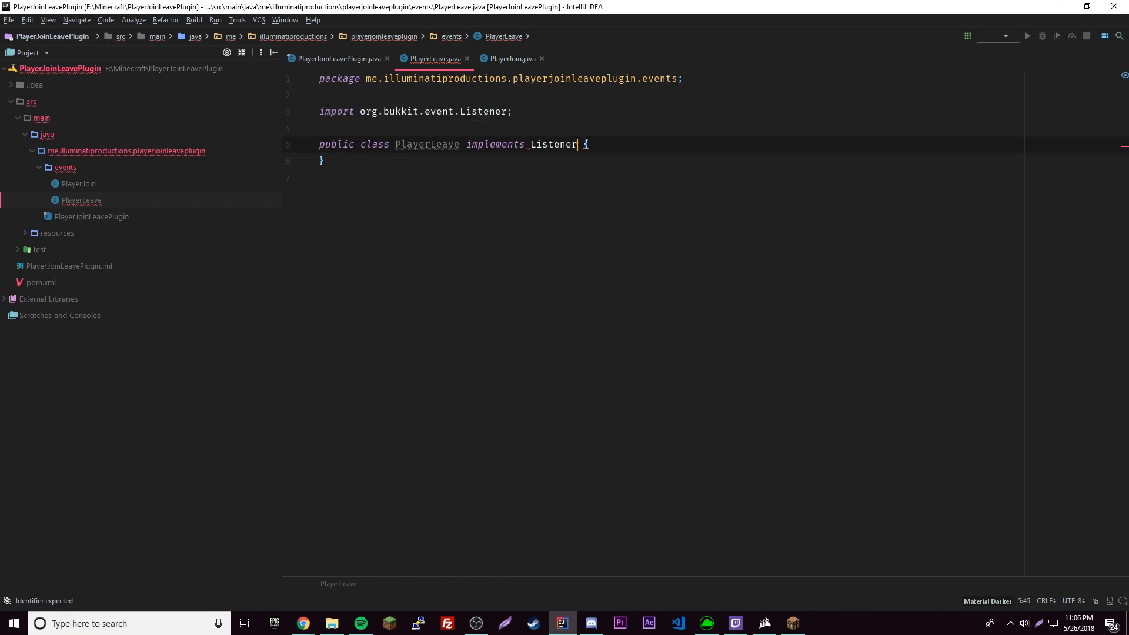
Paste the join handler into PlayerLeave as a PlayerQuitEvent/setQuitMessage handler with imports added.
left_click(335, 59)
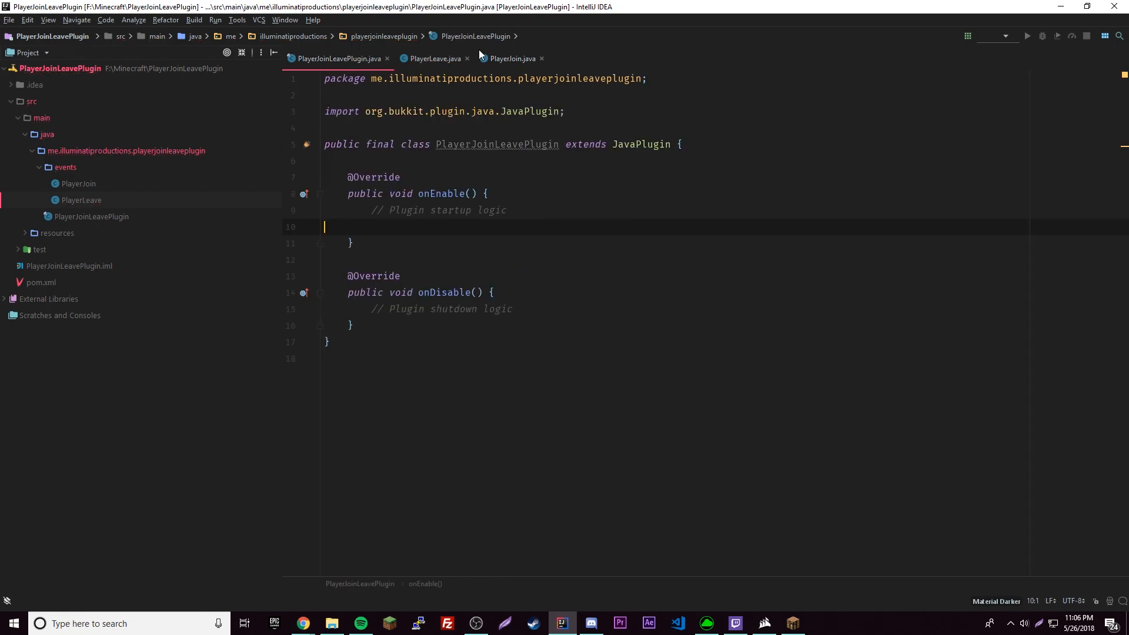
left_click(509, 59)
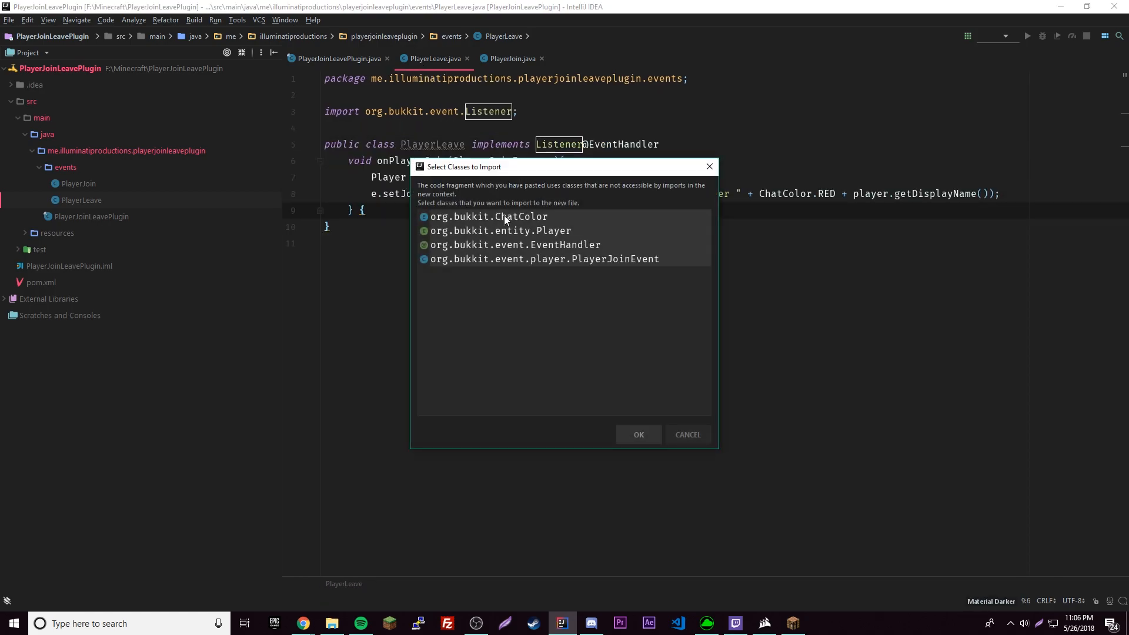
left_click(637, 434)
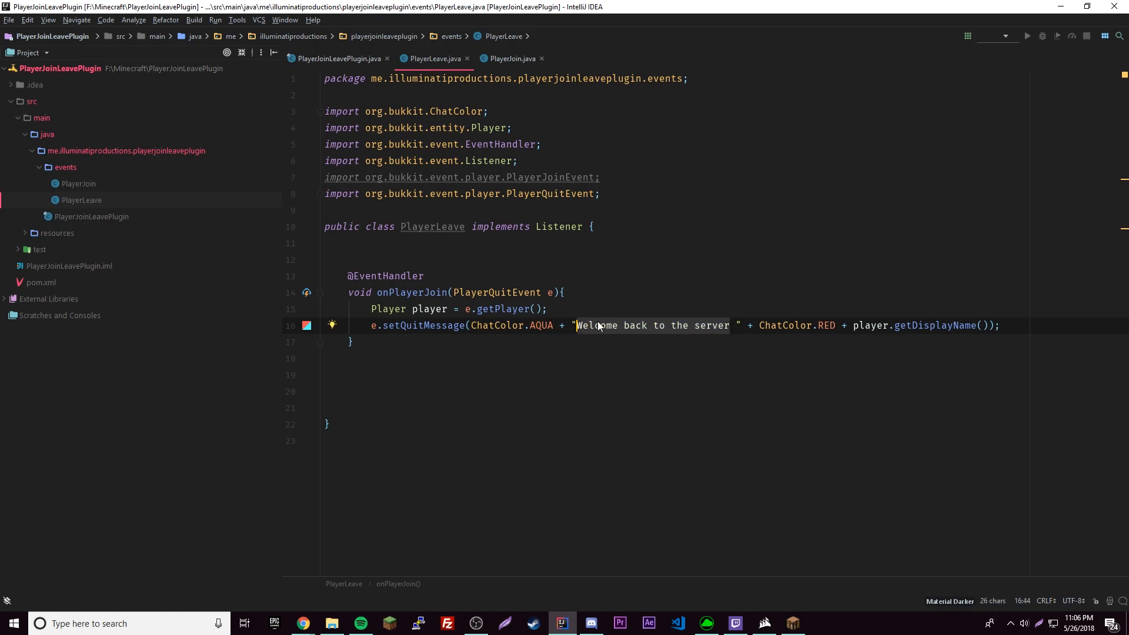
Make the quit message DARK_BLUE "Awww, why did you leave" plus the red name and " ???".
type("Whhy")
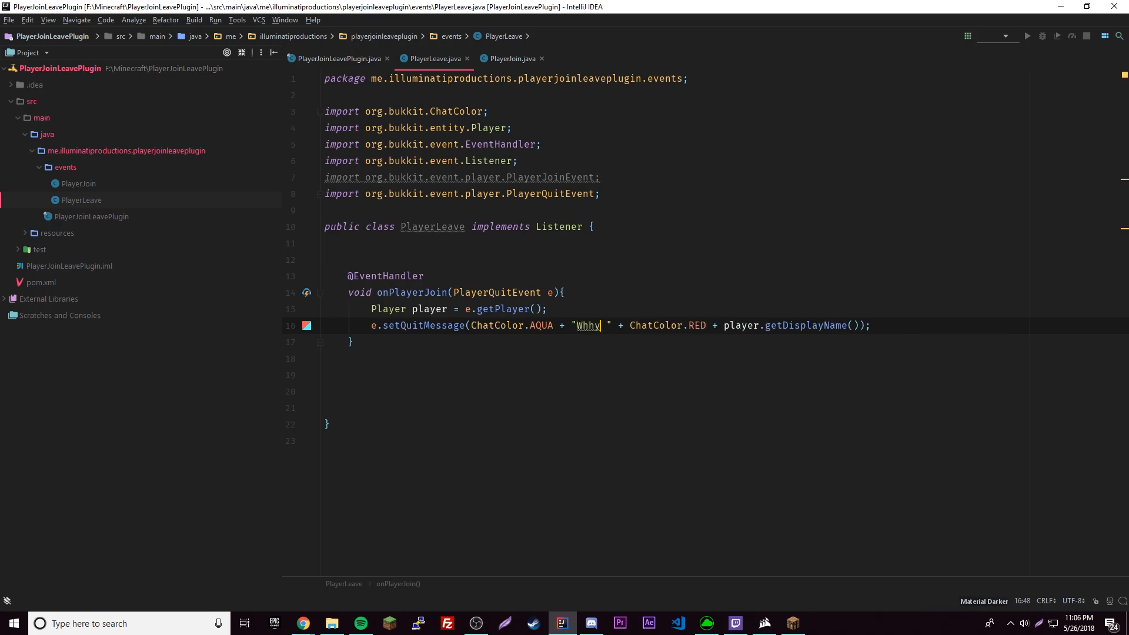
type("Awwwm")
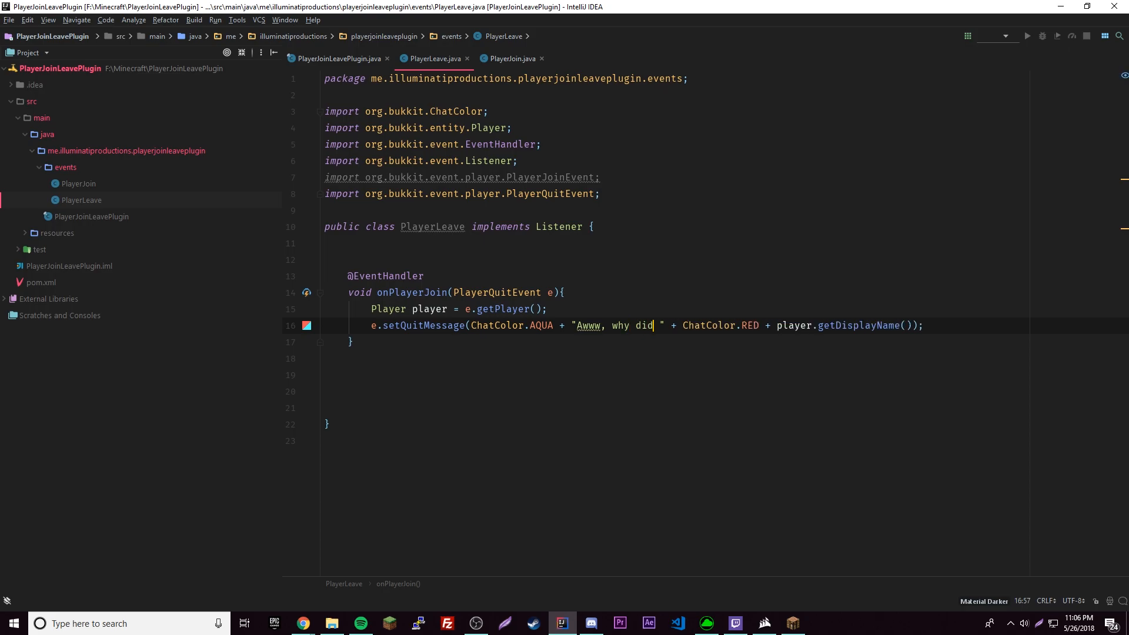
type("you leave")
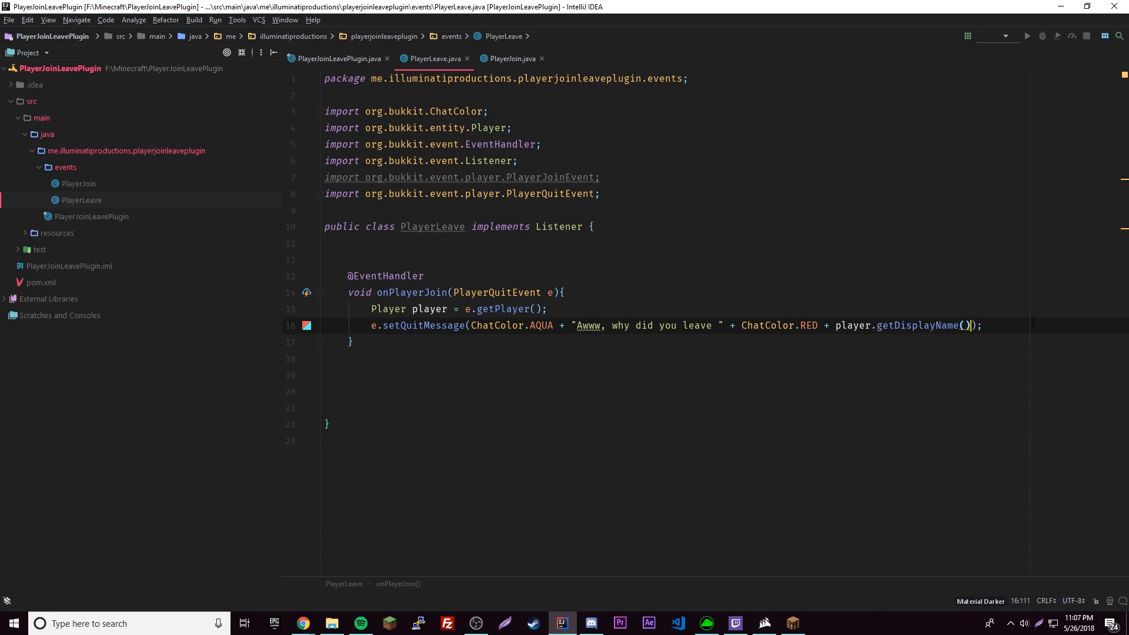
type("+ \"???\"")
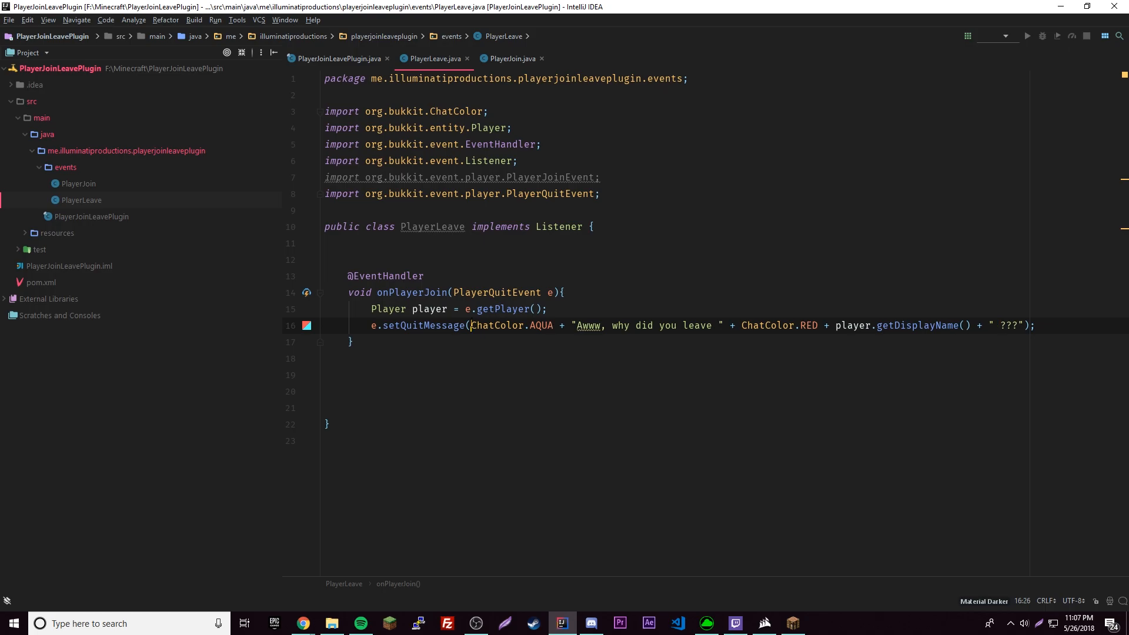
left_click(495, 325)
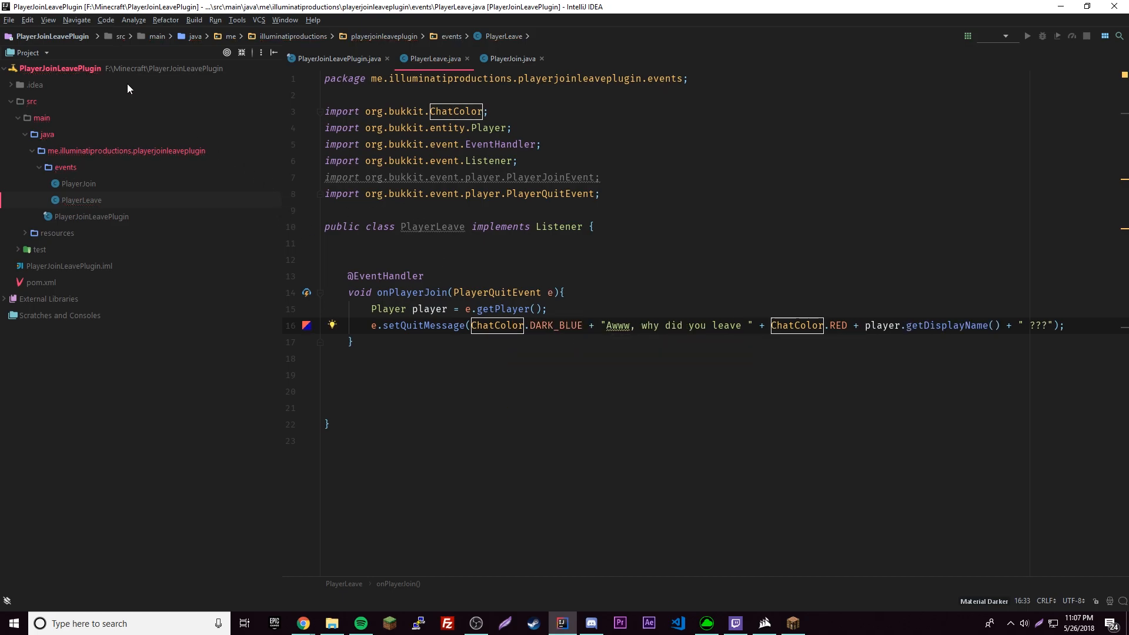
In PlayerJoinLeavePlugin.java's onEnable, begin a getServer().getPluginManager() call.
left_click(49, 20)
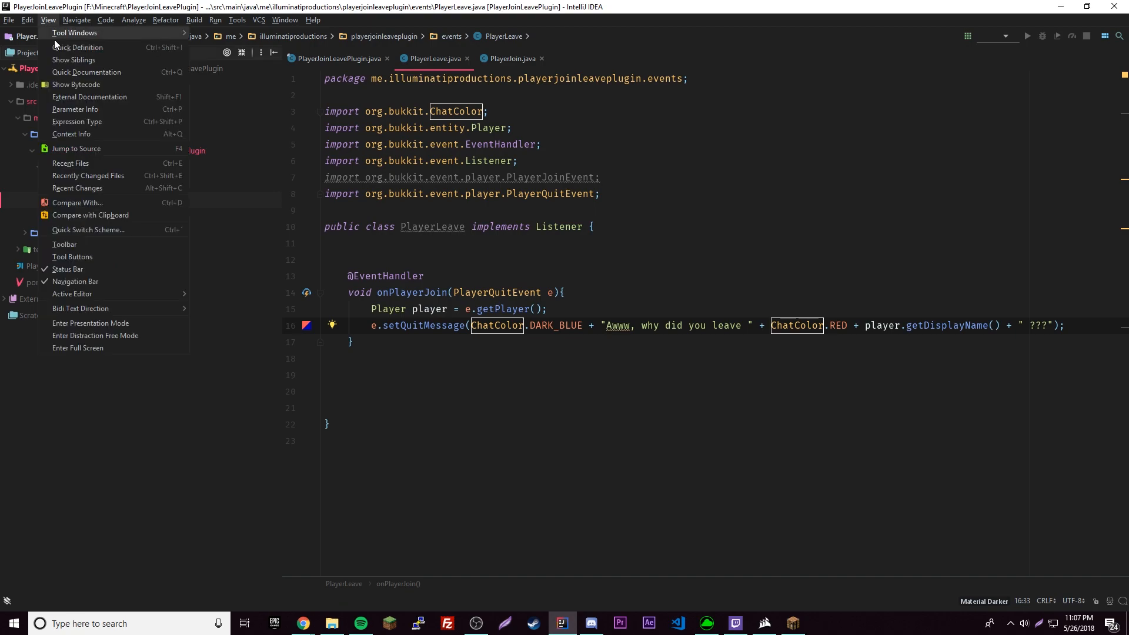
left_click(338, 59)
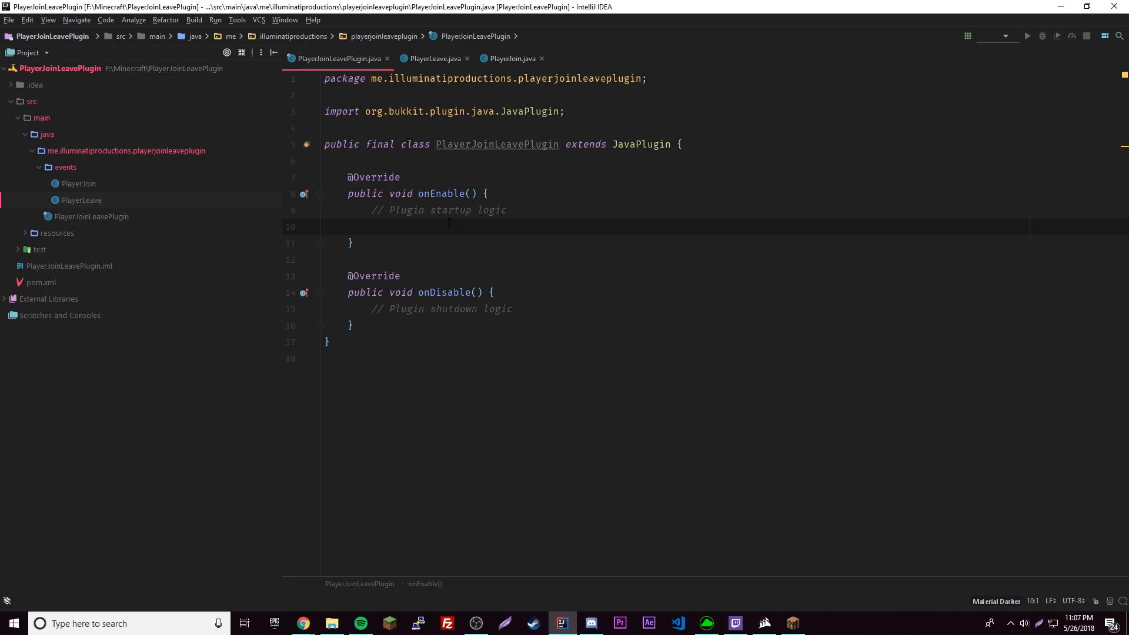
left_click(370, 226)
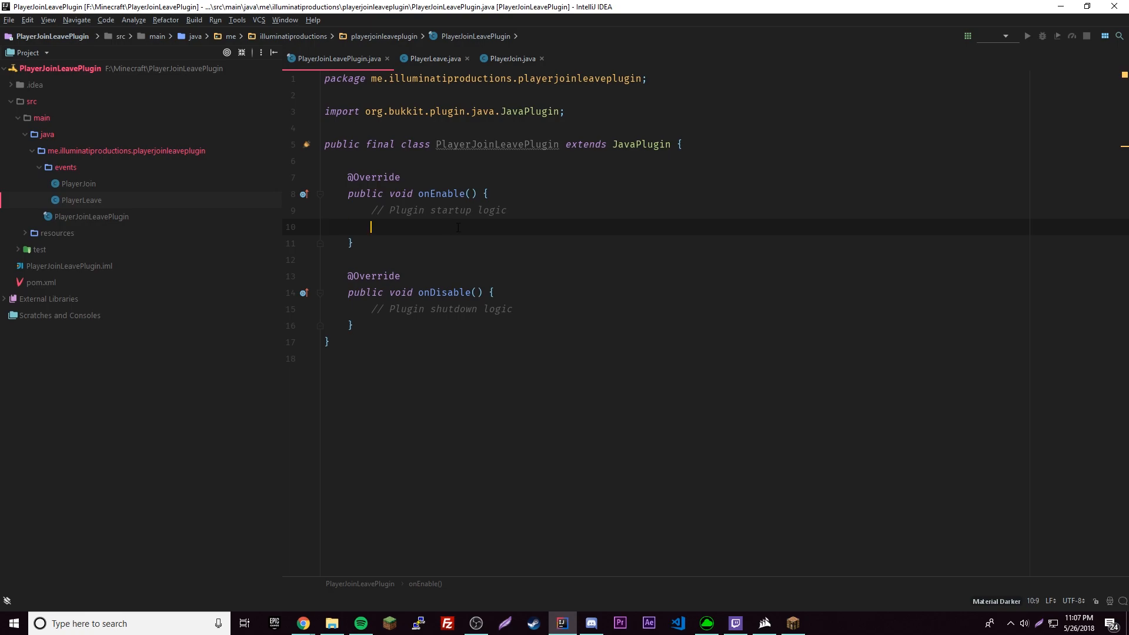
type("getServer()")
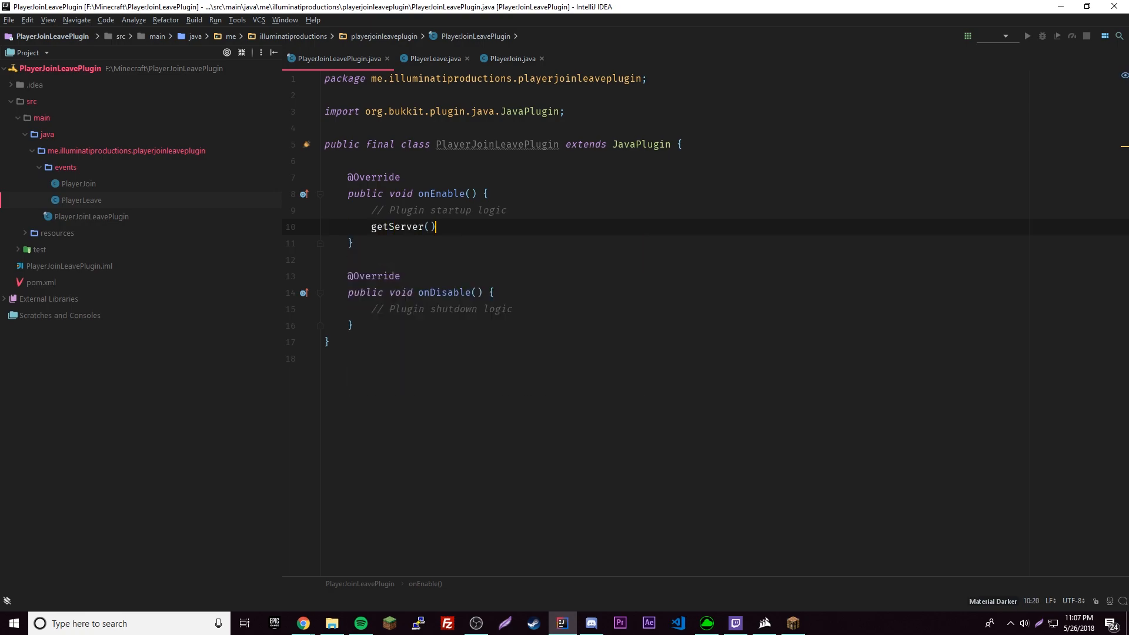
type(".getPluginManager().registerEvents();")
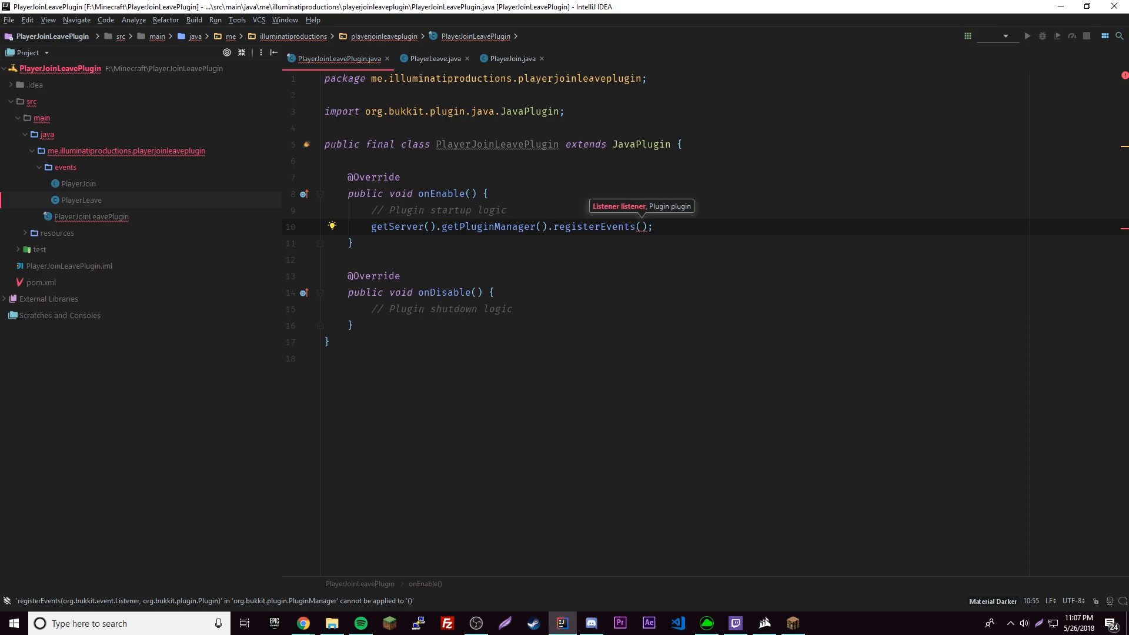
Complete registerEvents(new PlayerJoin(), this) and add the same line for PlayerLeave.
type("new PlayerJoin(")
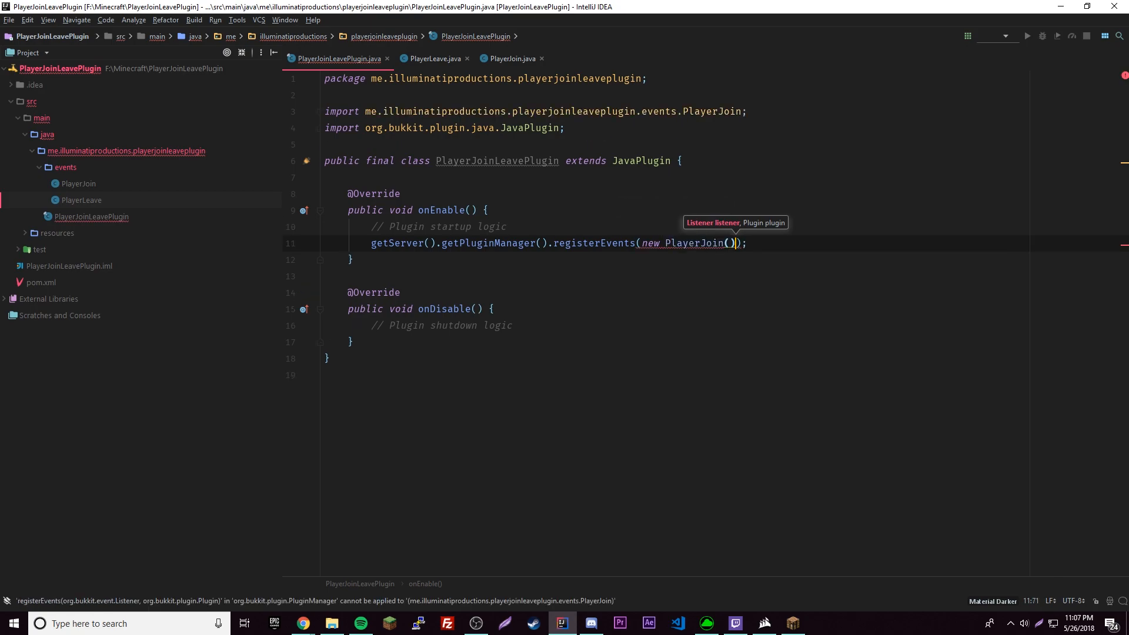
type(",")
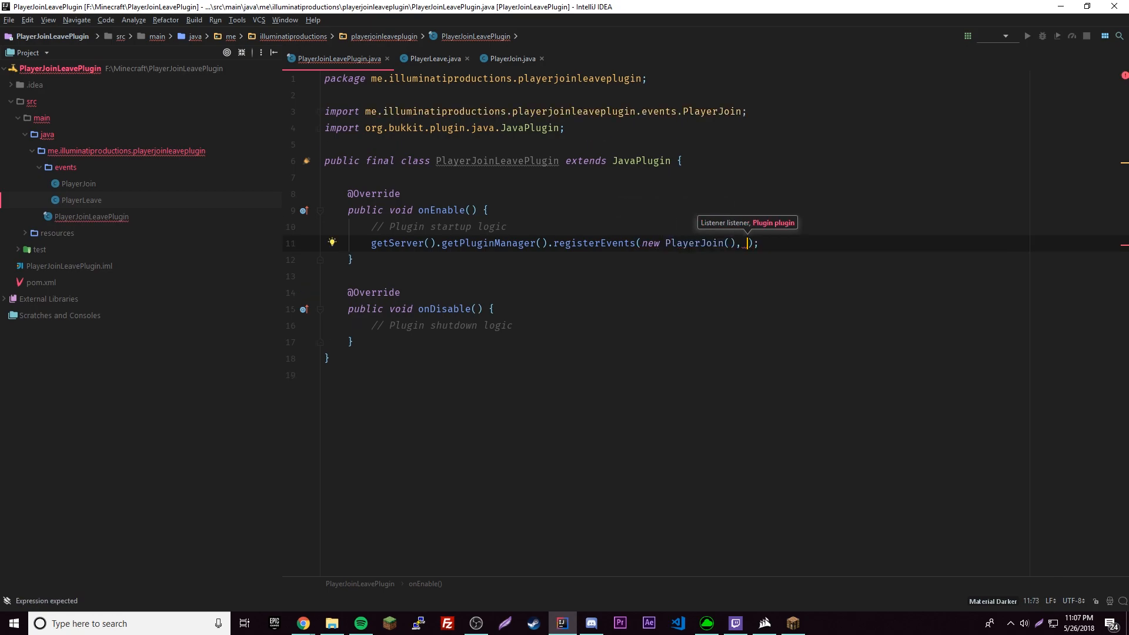
type("this")
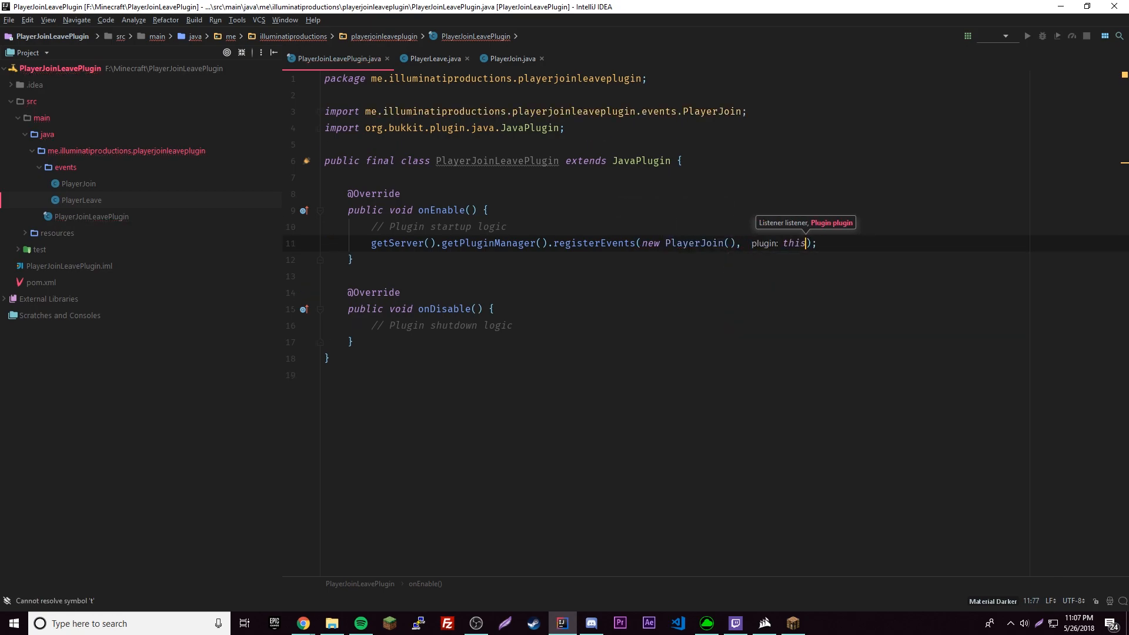
type("ge")
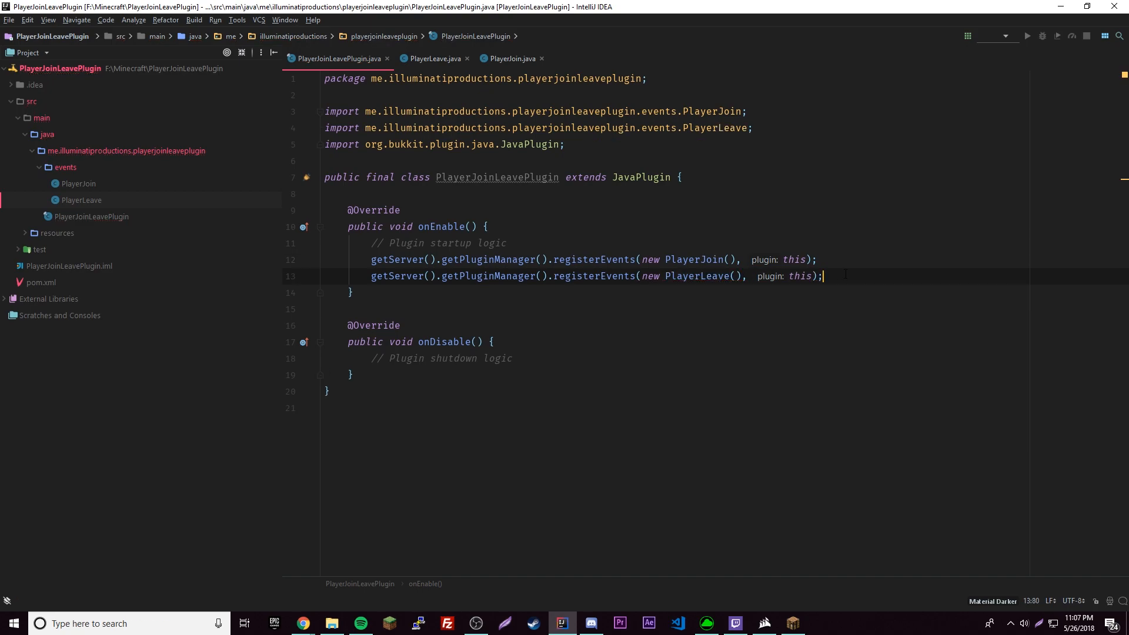
left_click(47, 20)
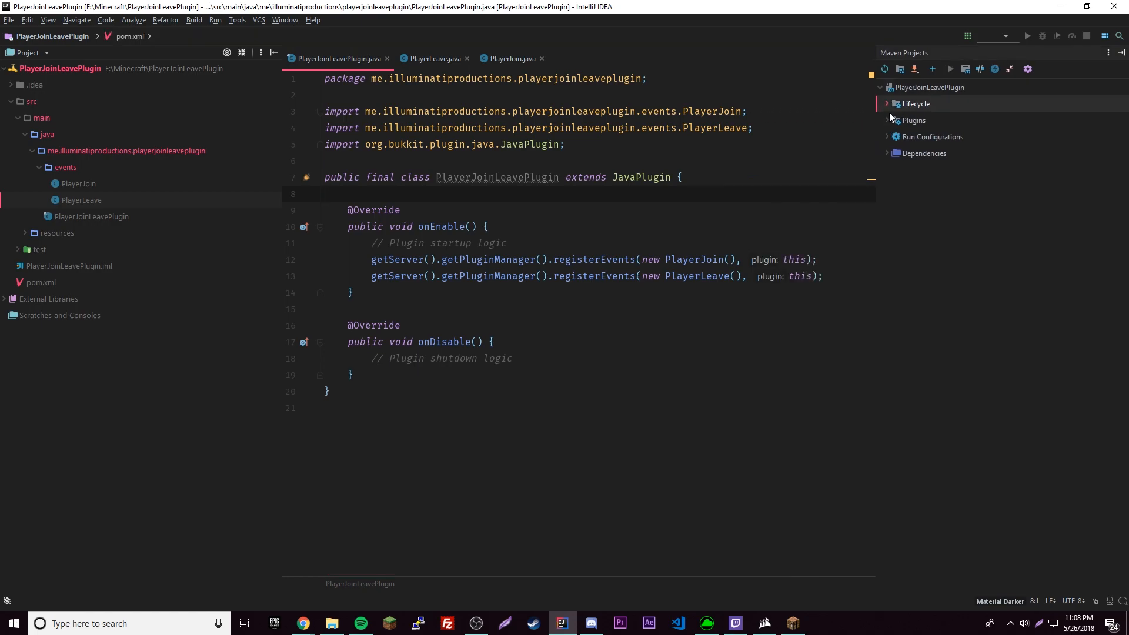
Run the Maven package goal and reveal the built jar in the file explorer.
left_click(913, 103)
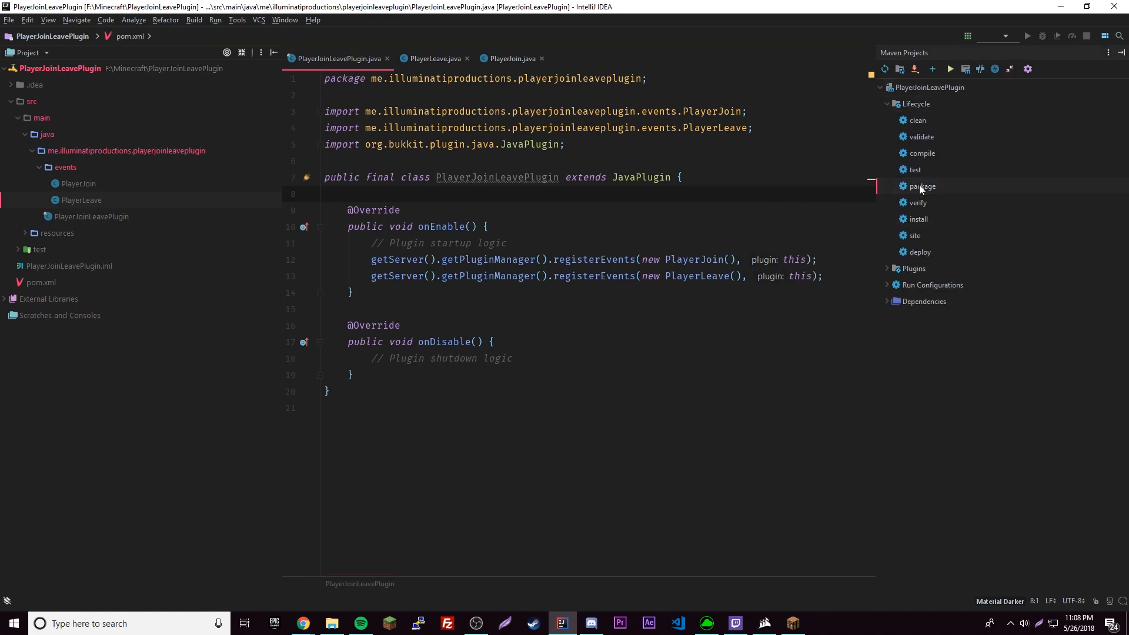
double_click(921, 186)
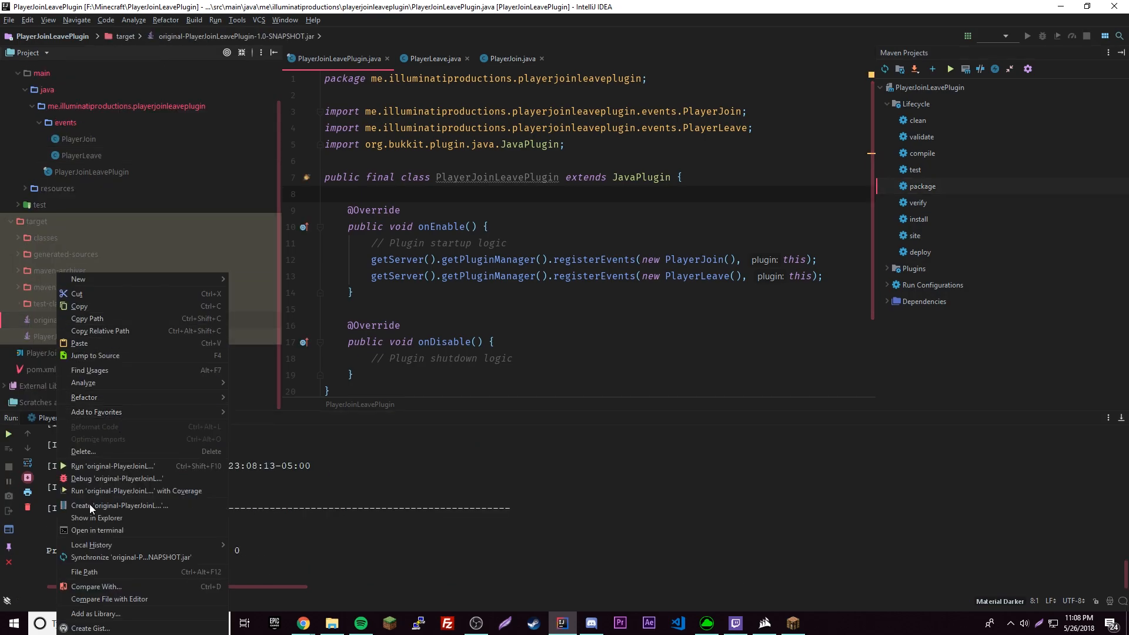
mouse_move(96, 517)
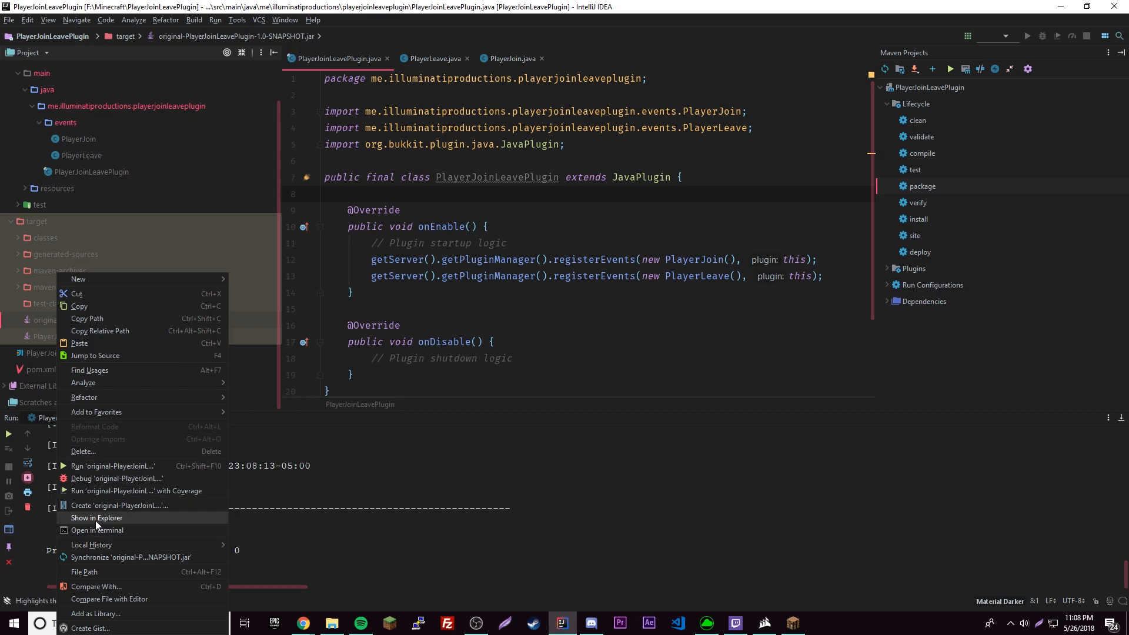
left_click(95, 517)
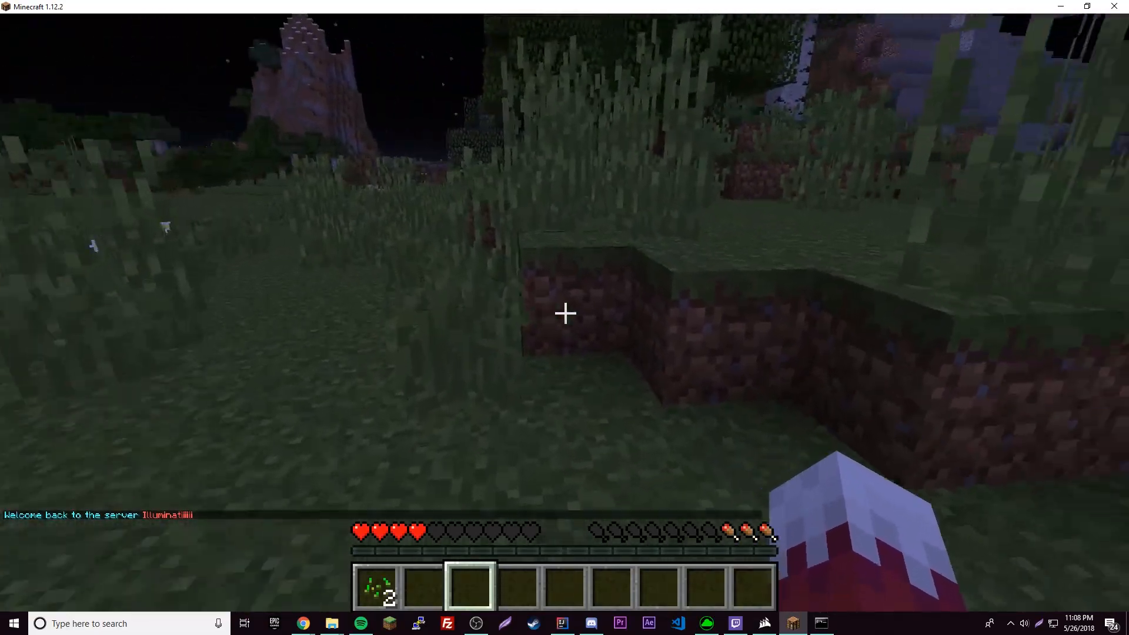
mouse_move(565, 313)
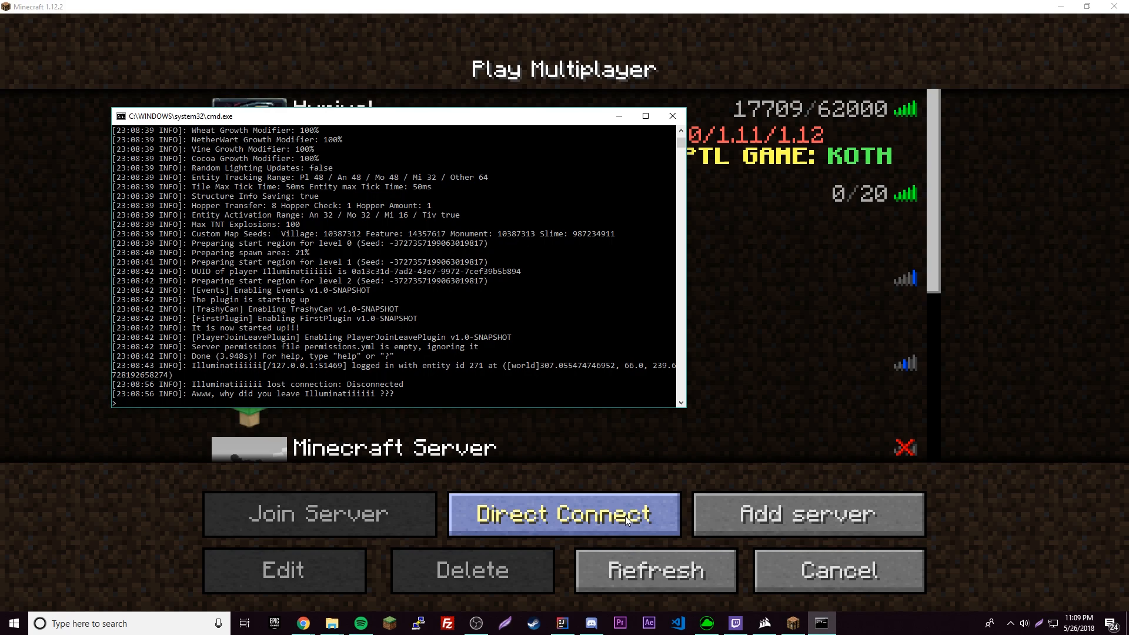
mouse_move(387, 394)
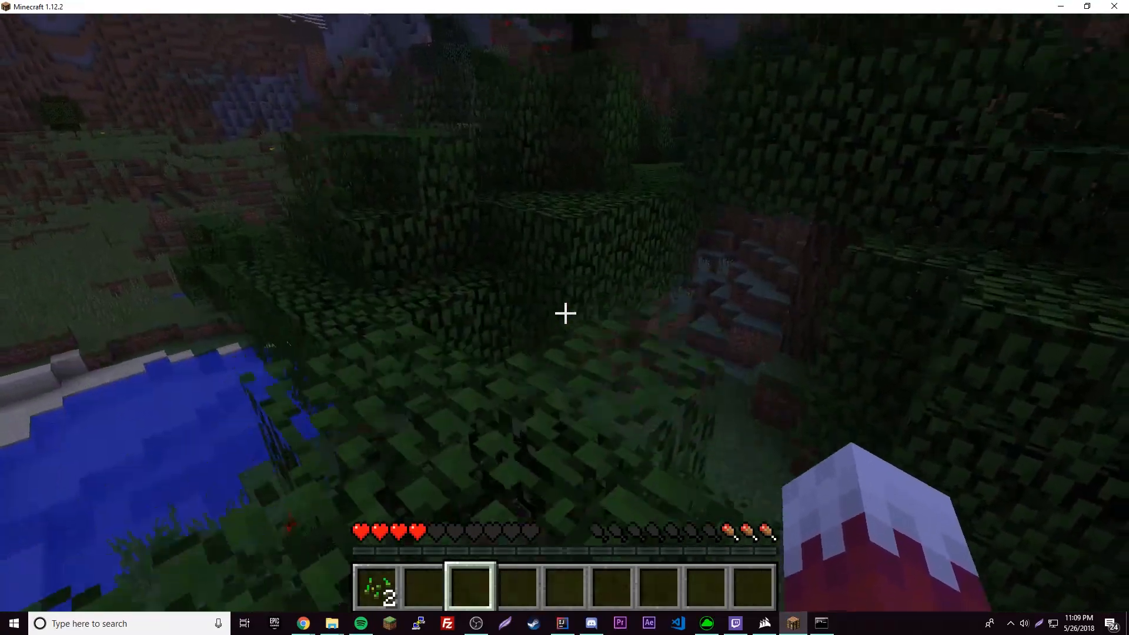
mouse_move(565, 313)
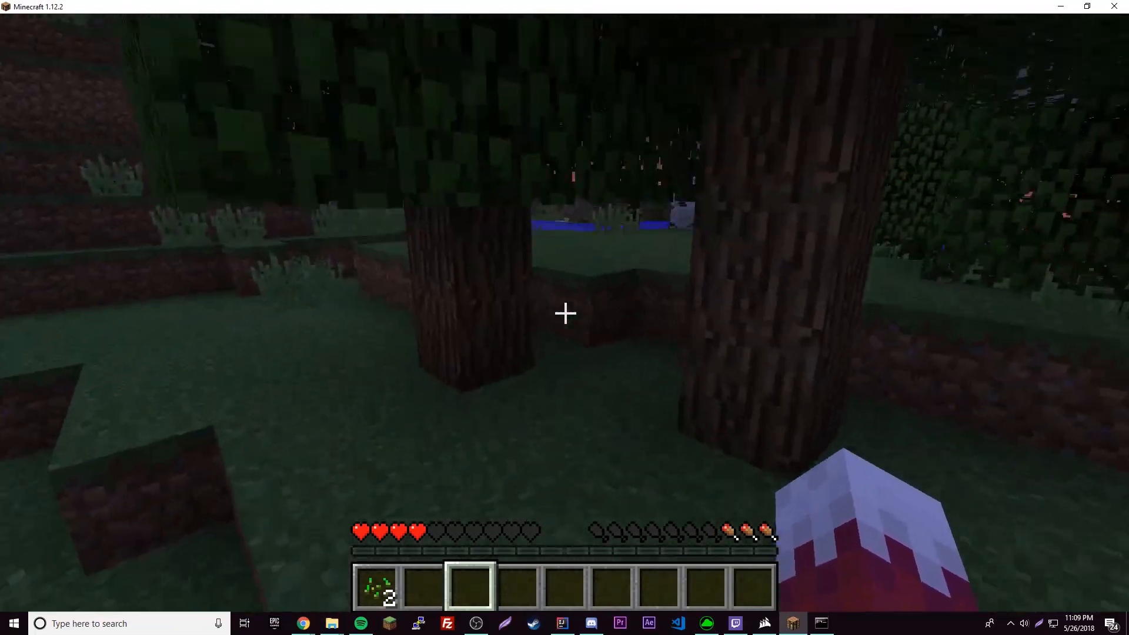
mouse_move(565, 313)
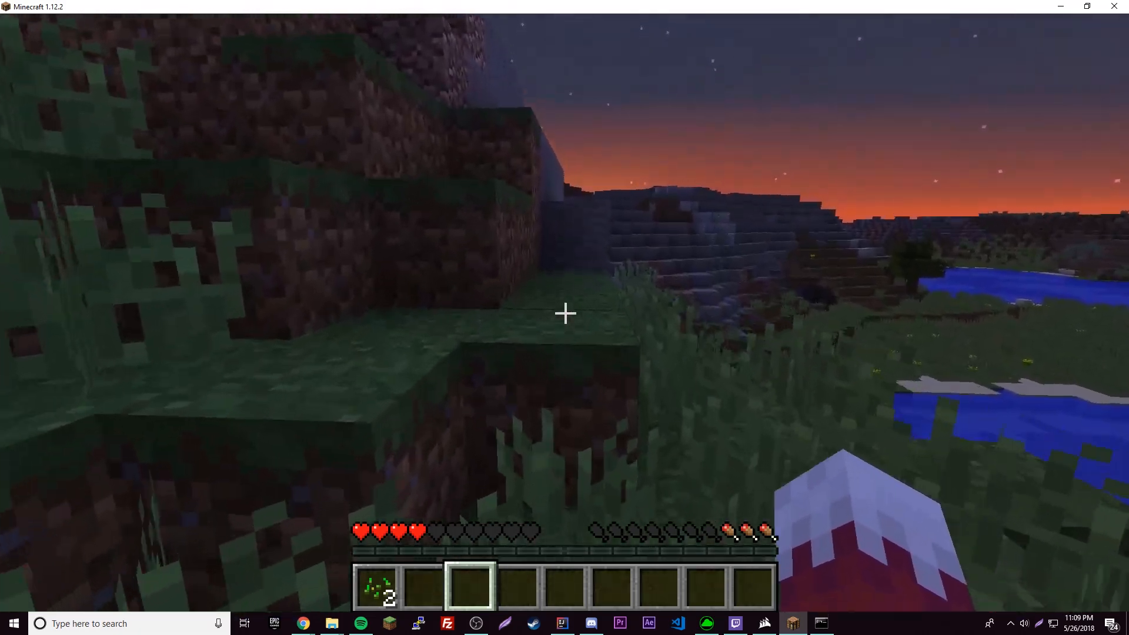
mouse_move(565, 313)
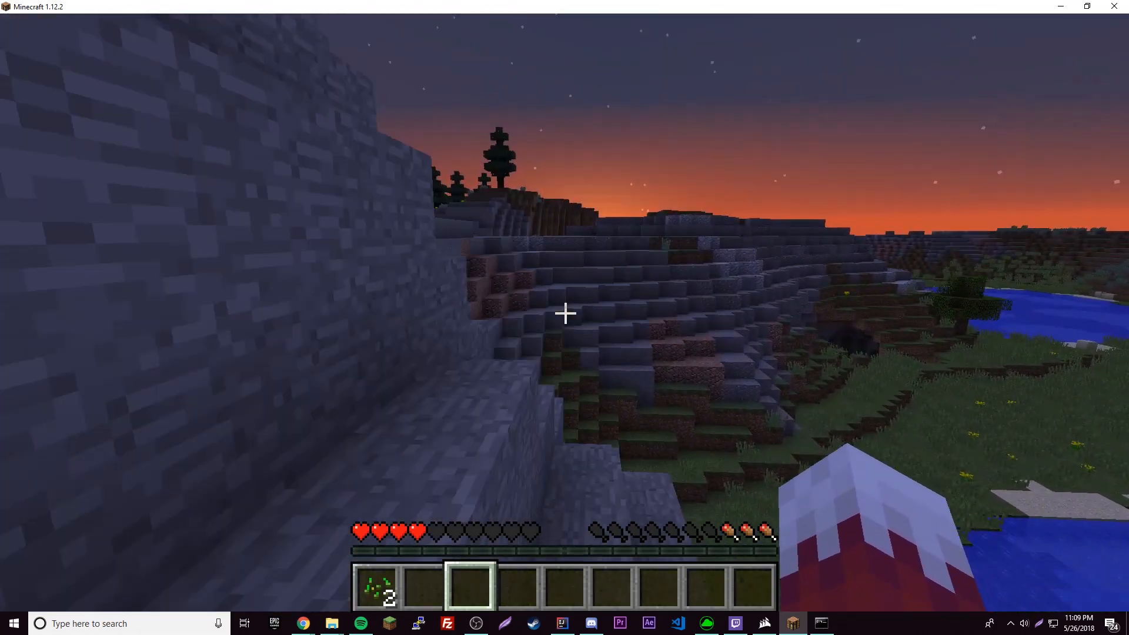